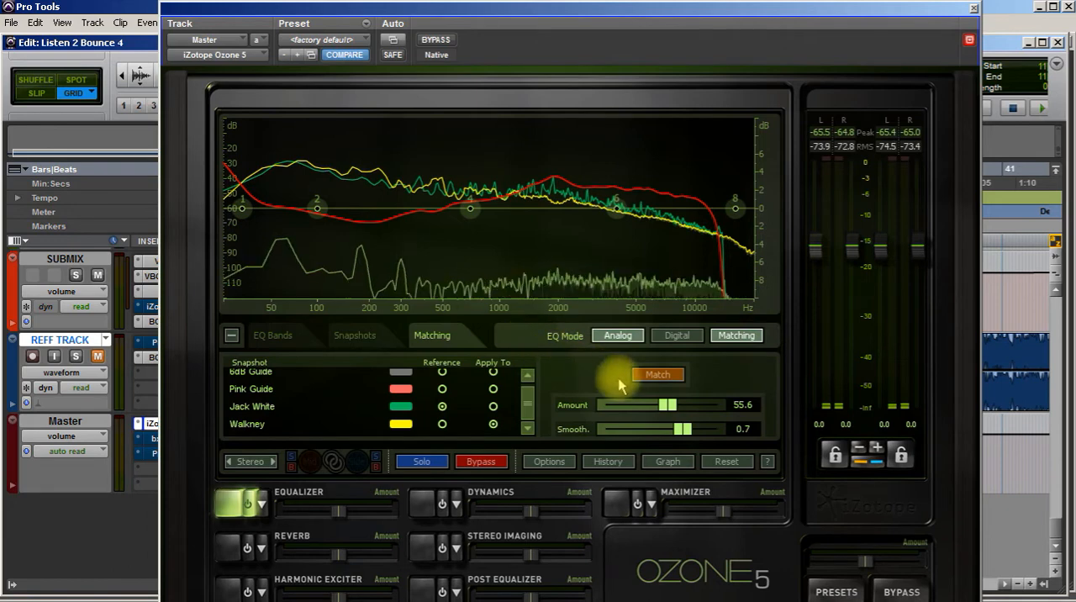
Step: Clear the old captured snapshots and reset the matching EQ to a flat curve
click(358, 335)
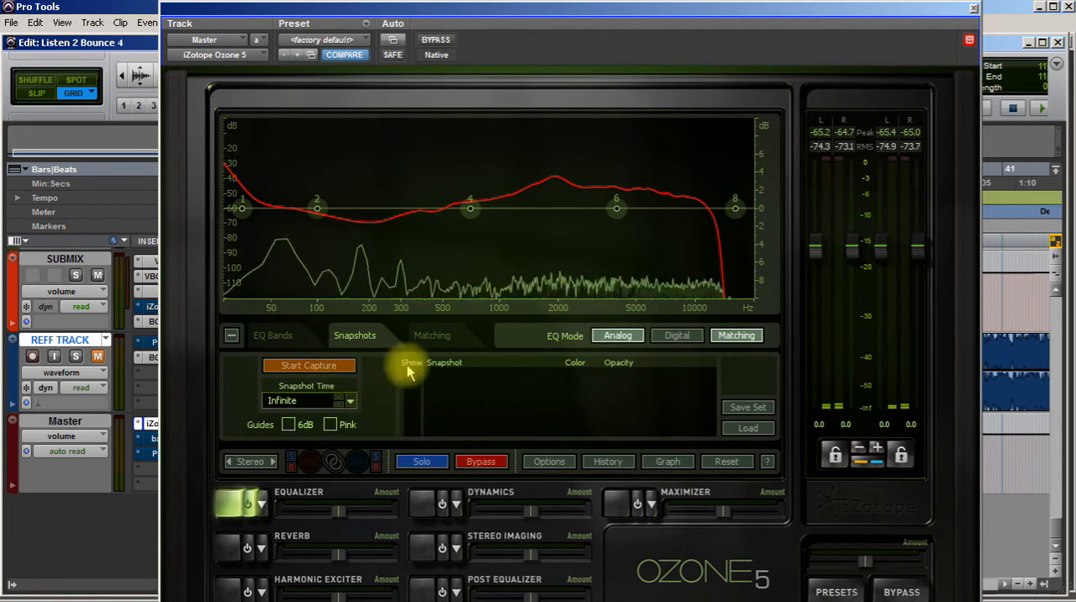
click(431, 336)
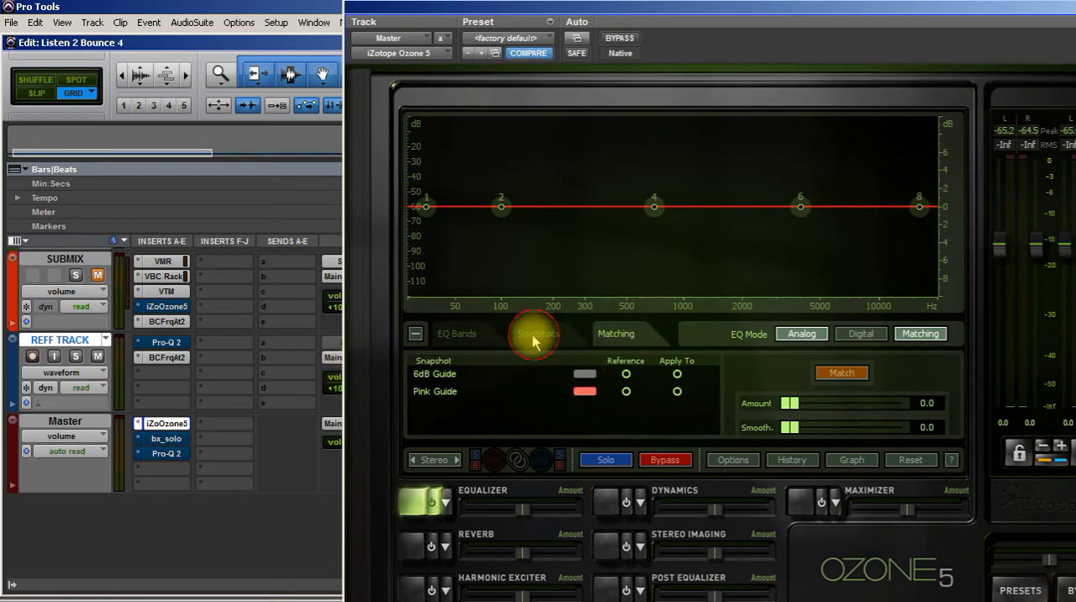
Step: Capture a spectrum snapshot of the reference track while it plays
click(536, 334)
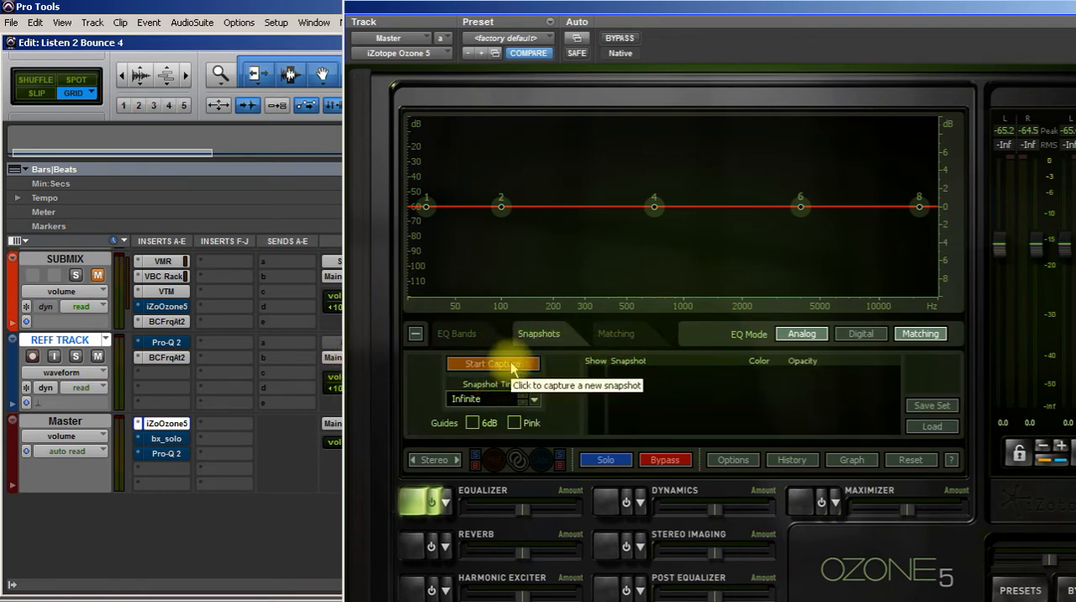
click(492, 363)
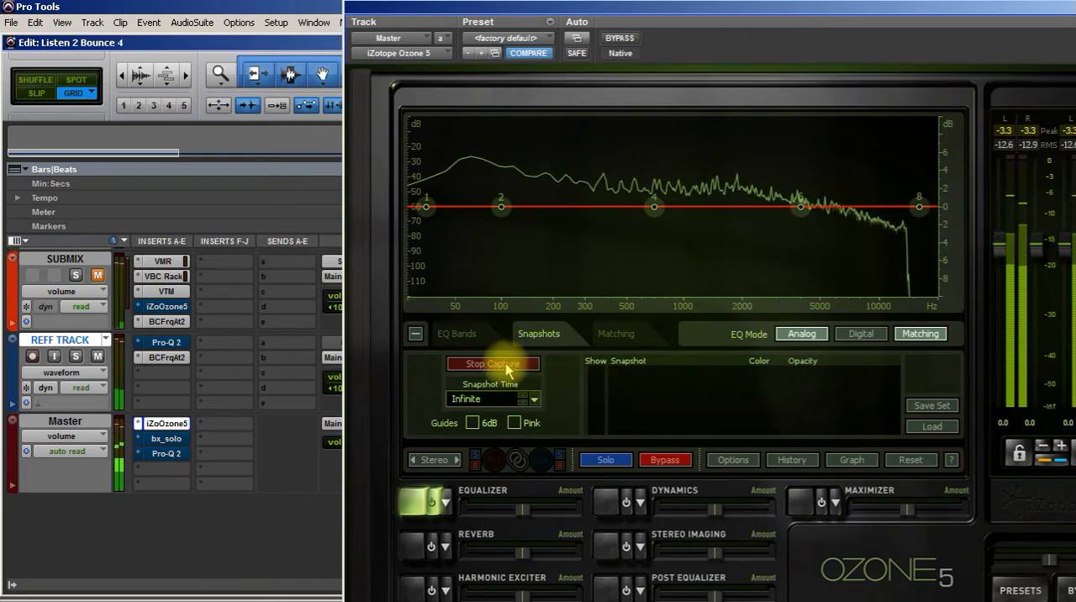
click(492, 363)
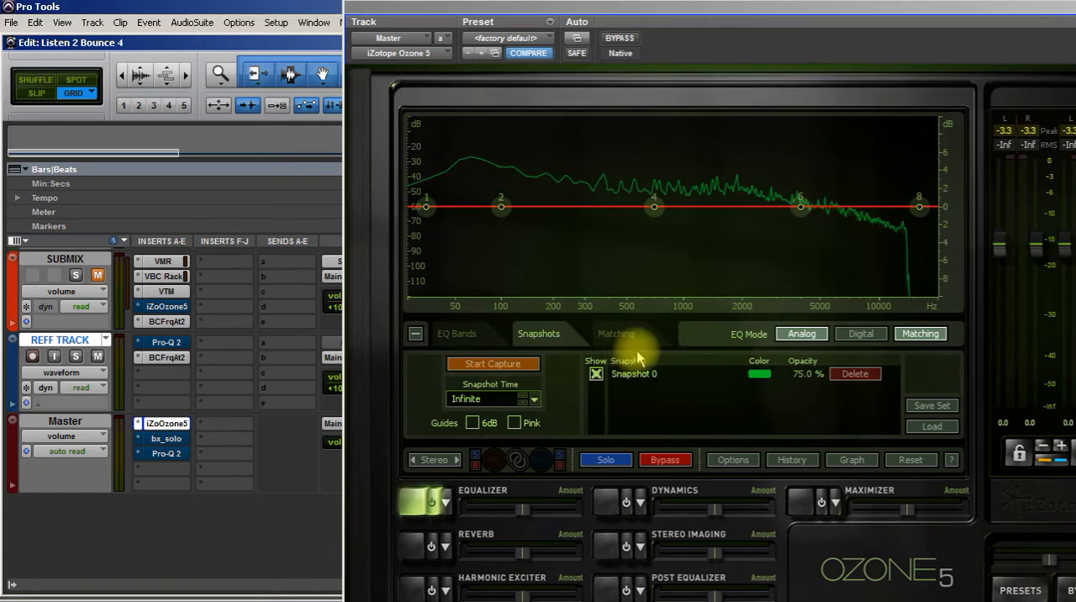
Step: Rename the new snapshot 'Jack White' and unmute the submix
double_click(640, 373)
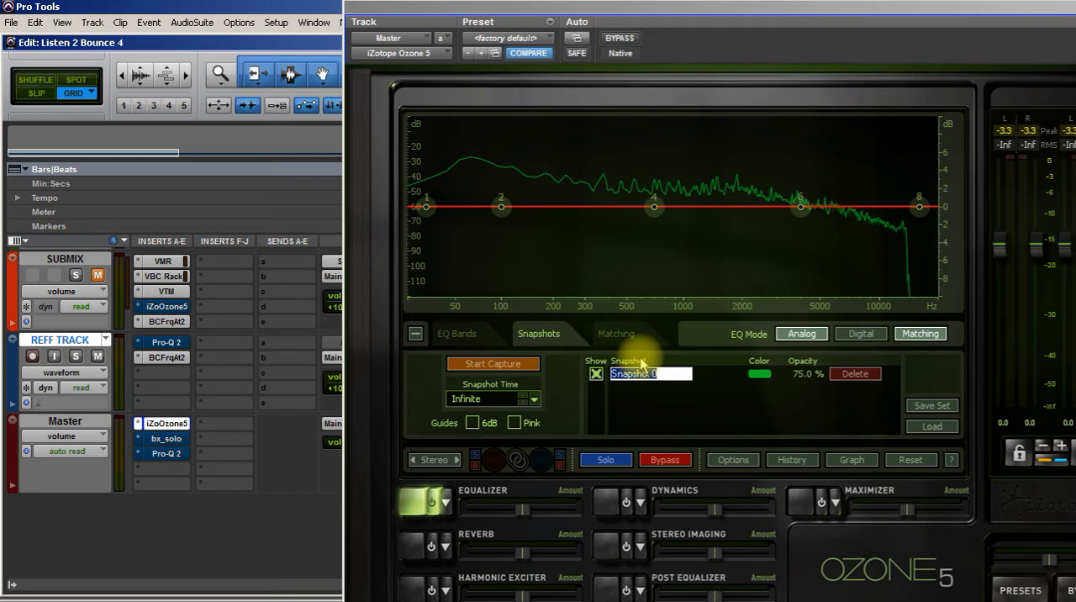
text(Jack White)
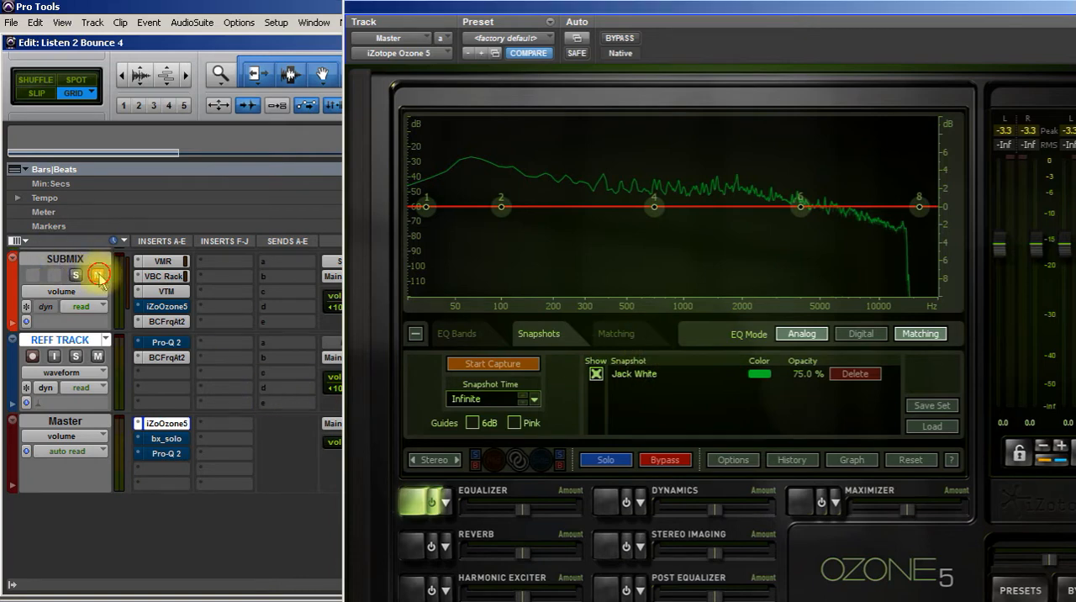
click(492, 363)
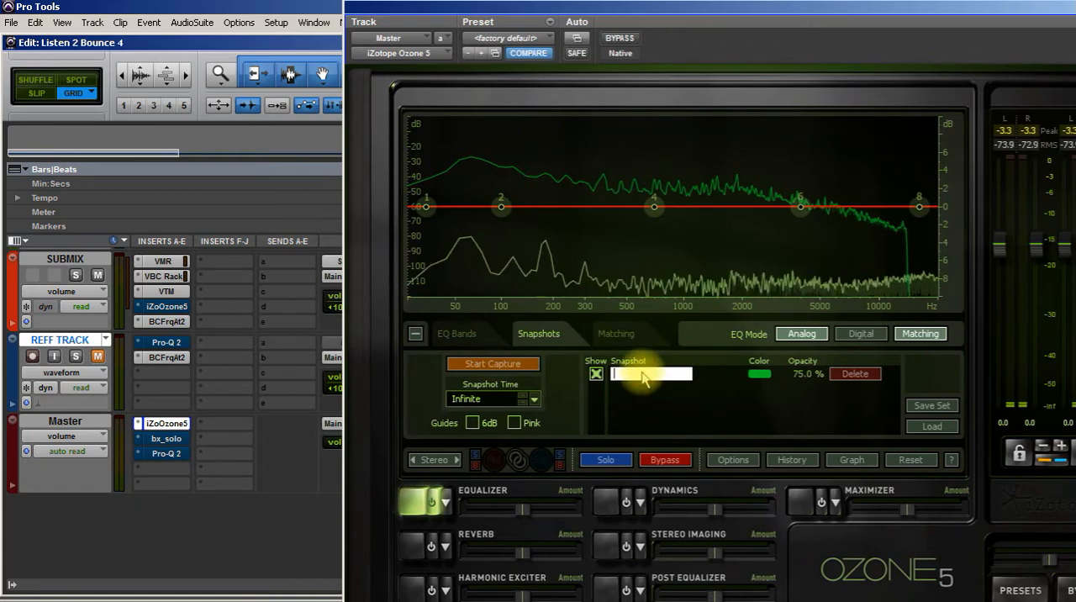
text(Jack White)
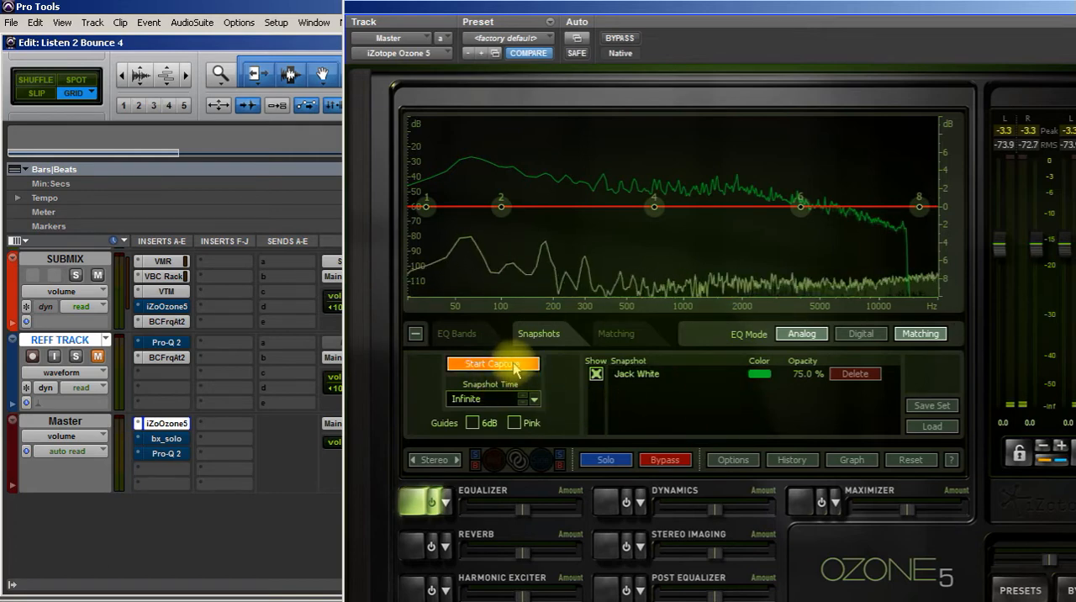
Step: Capture a second spectrum snapshot of the mix and bring up the matching settings
click(492, 363)
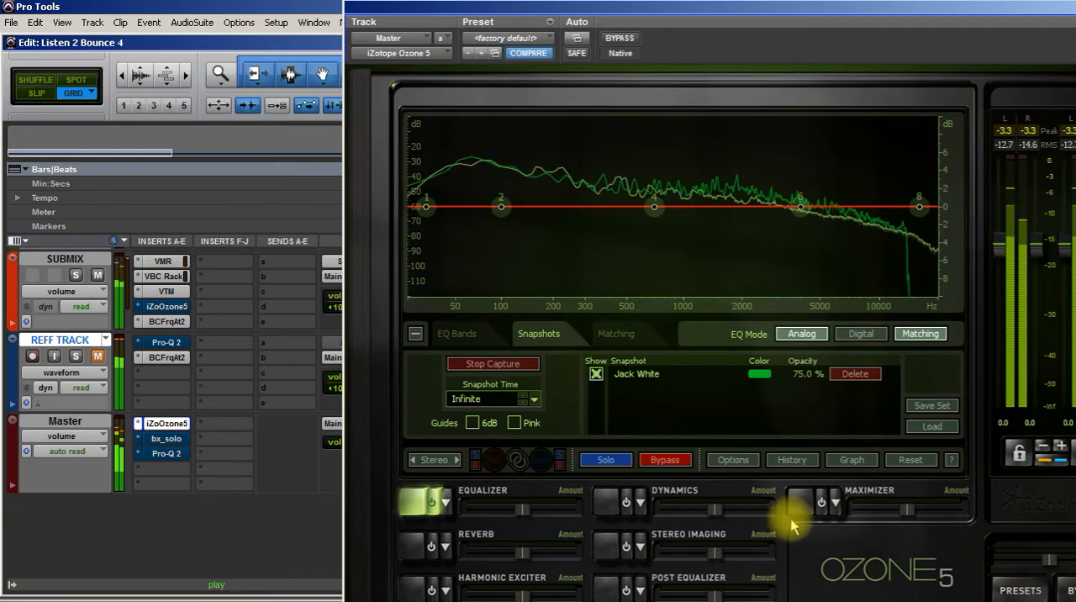
mouse_move(791, 460)
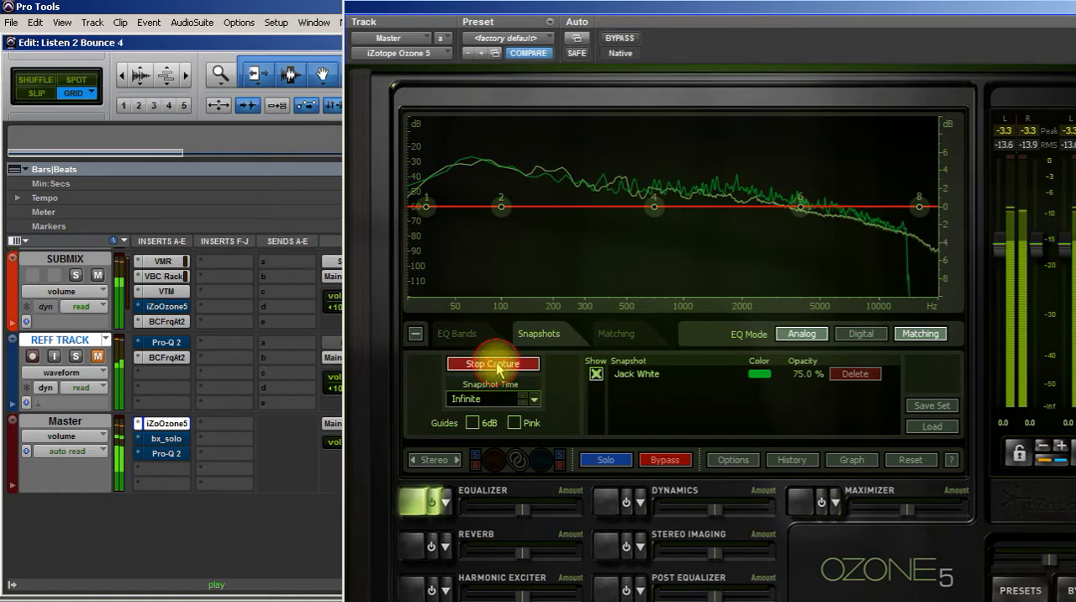
click(494, 363)
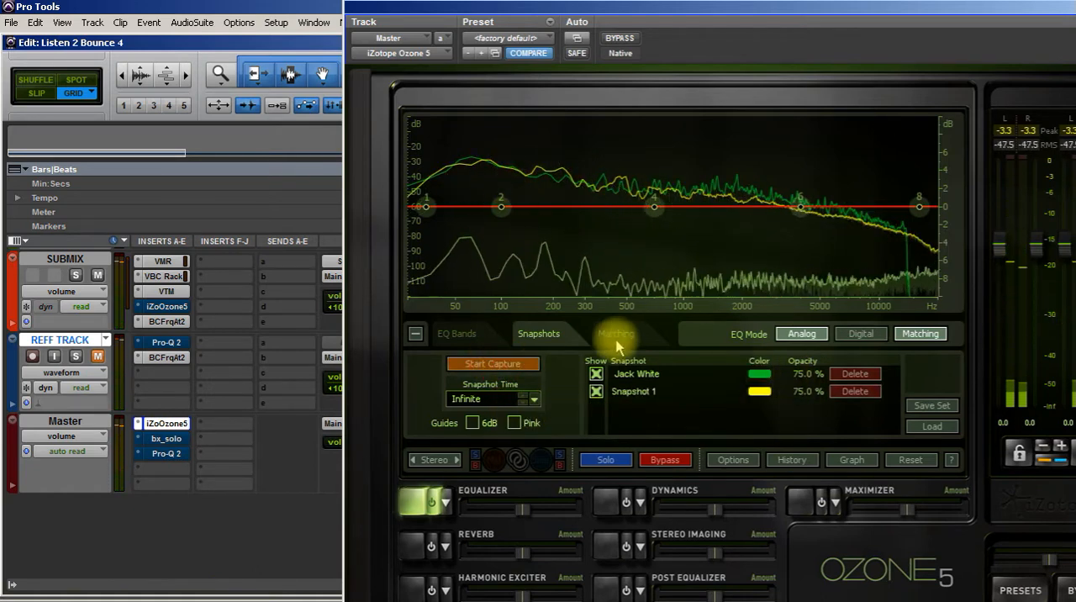
click(617, 333)
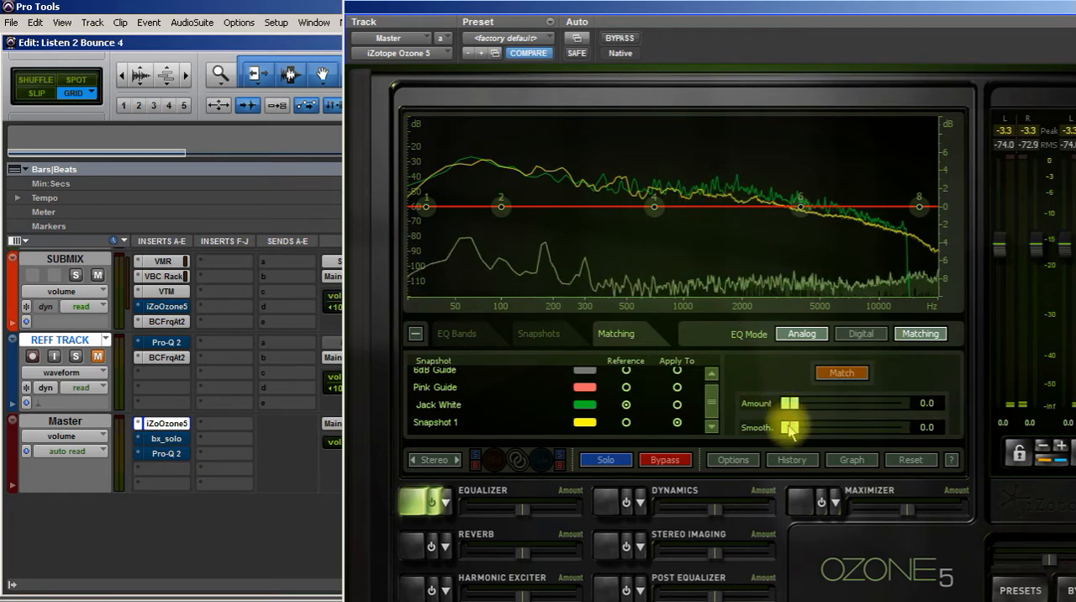
Step: Set the matching Amount to about 49.6 and Smooth to 0.7
drag(789, 402, 844, 402)
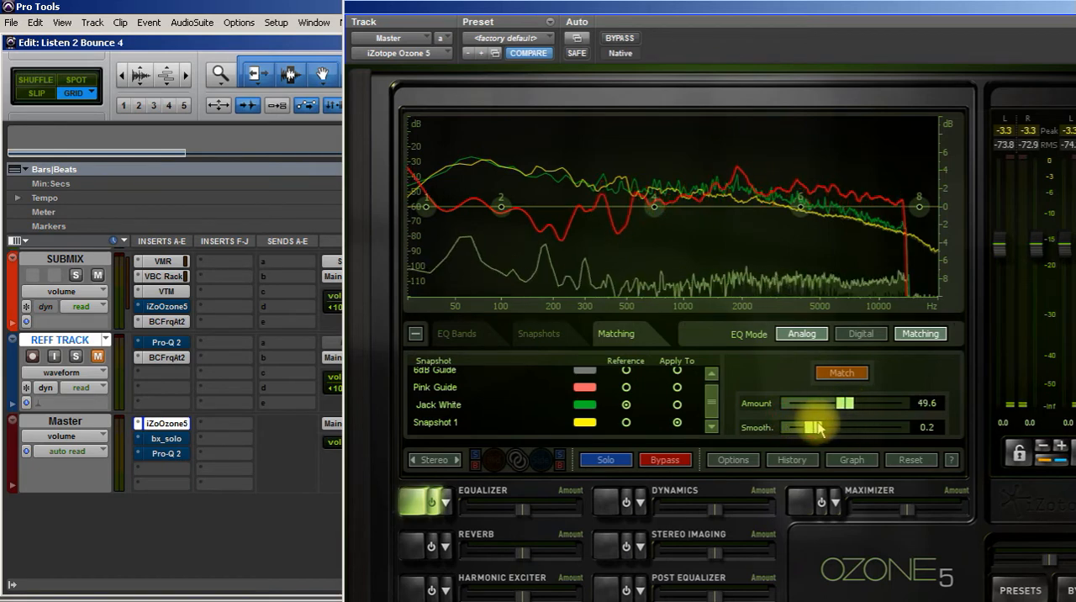
drag(811, 427, 838, 427)
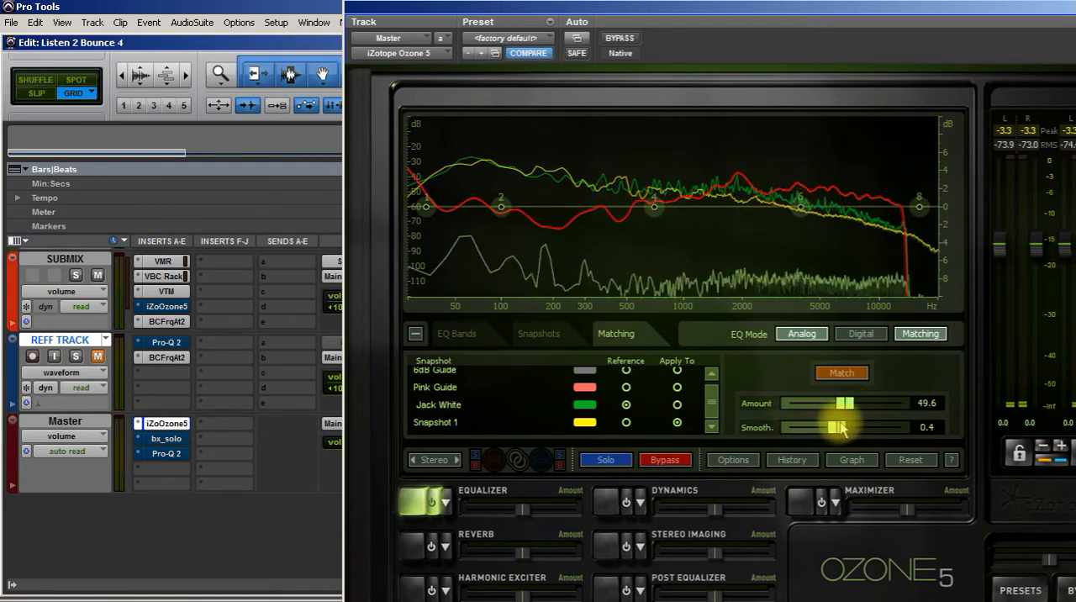
drag(832, 427, 841, 427)
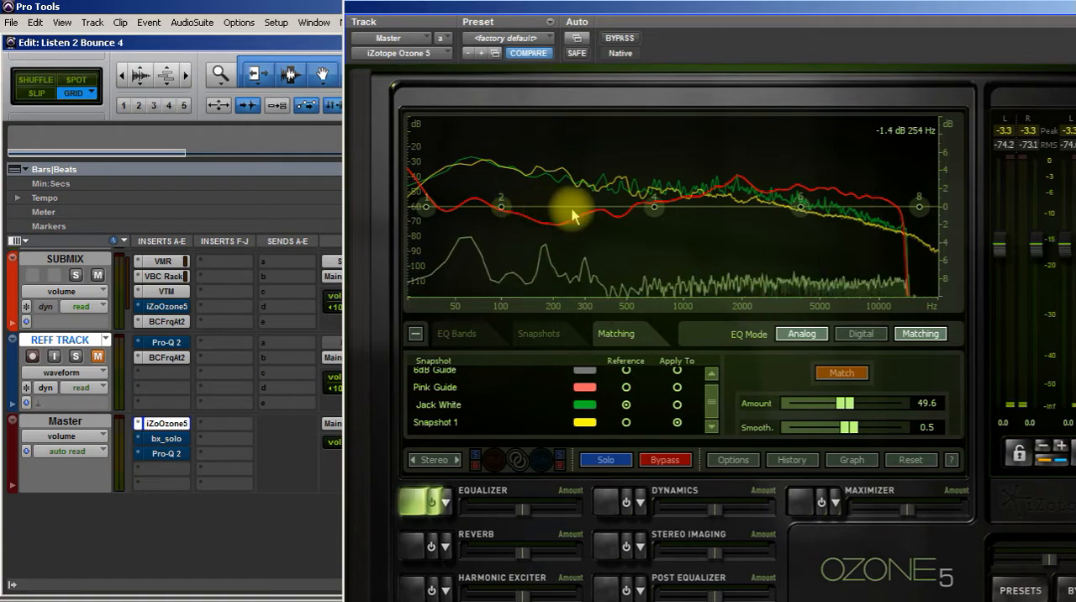
Step: Inspect the match curve's gains around 250 Hz, 450 Hz, 1.1, 1.4, 2.3 and 4.7 kHz
drag(572, 214, 530, 217)
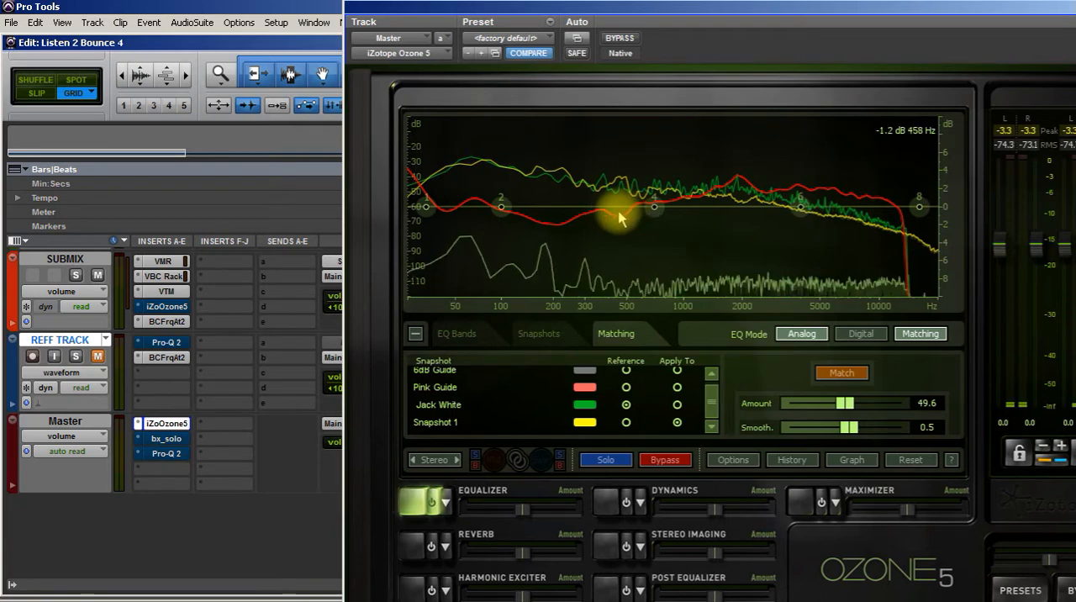
drag(618, 215, 714, 185)
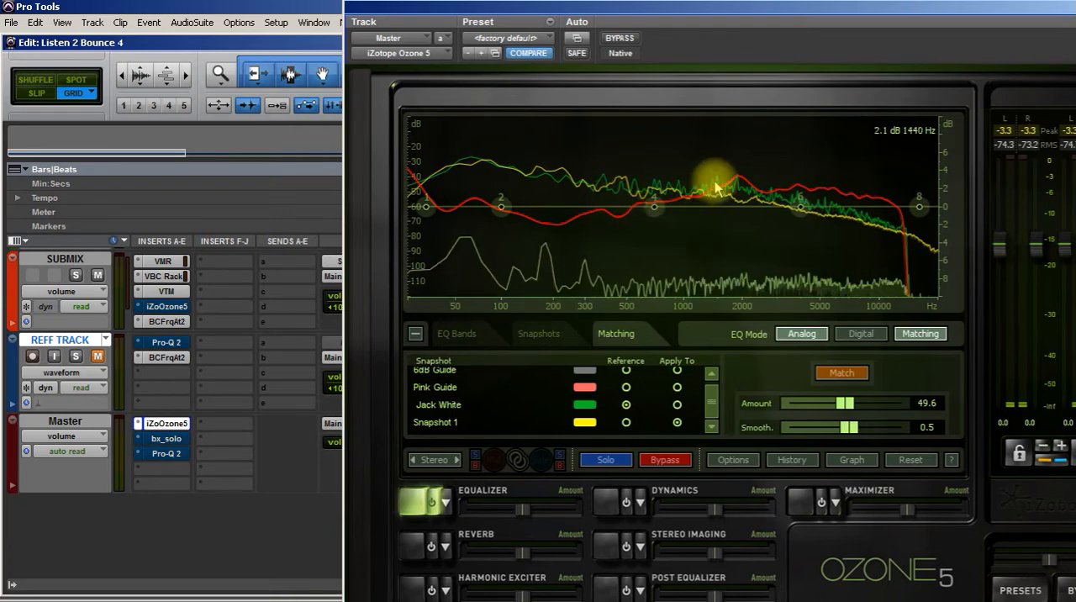
drag(714, 187, 678, 201)
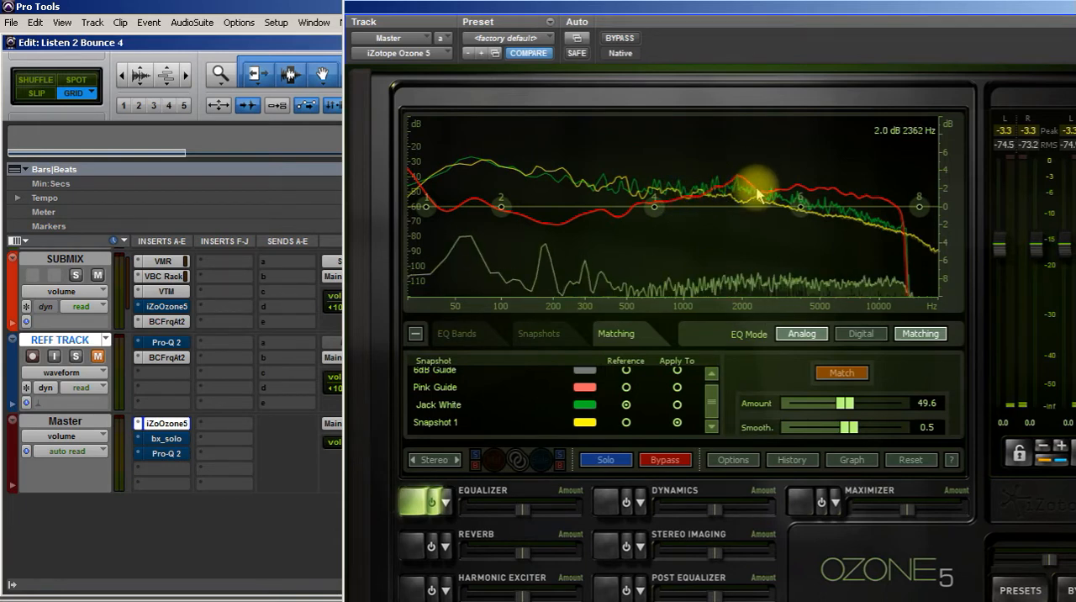
drag(752, 183, 681, 205)
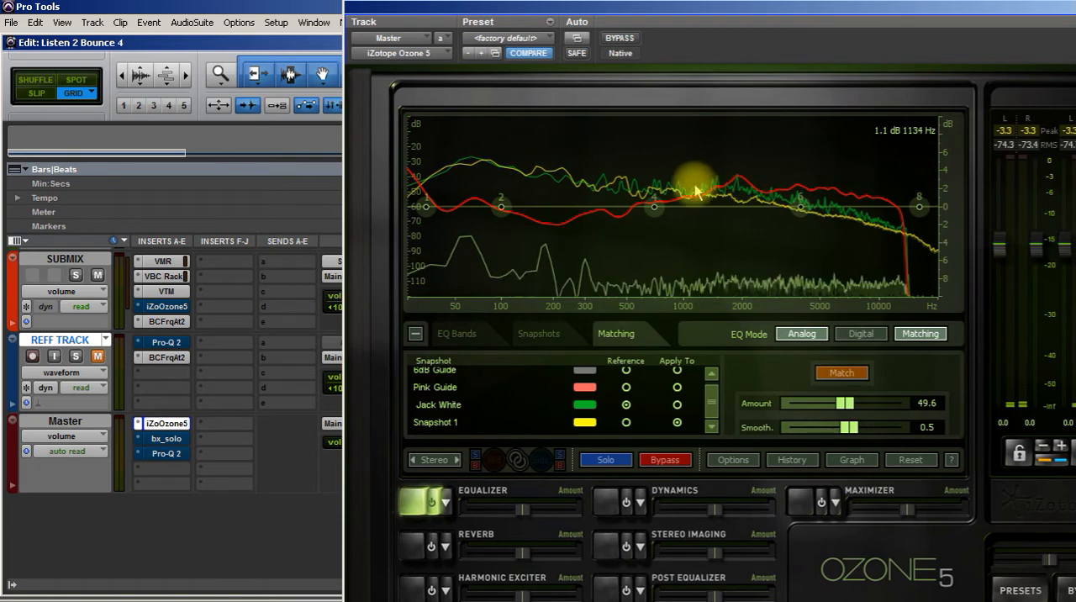
drag(698, 192, 752, 204)
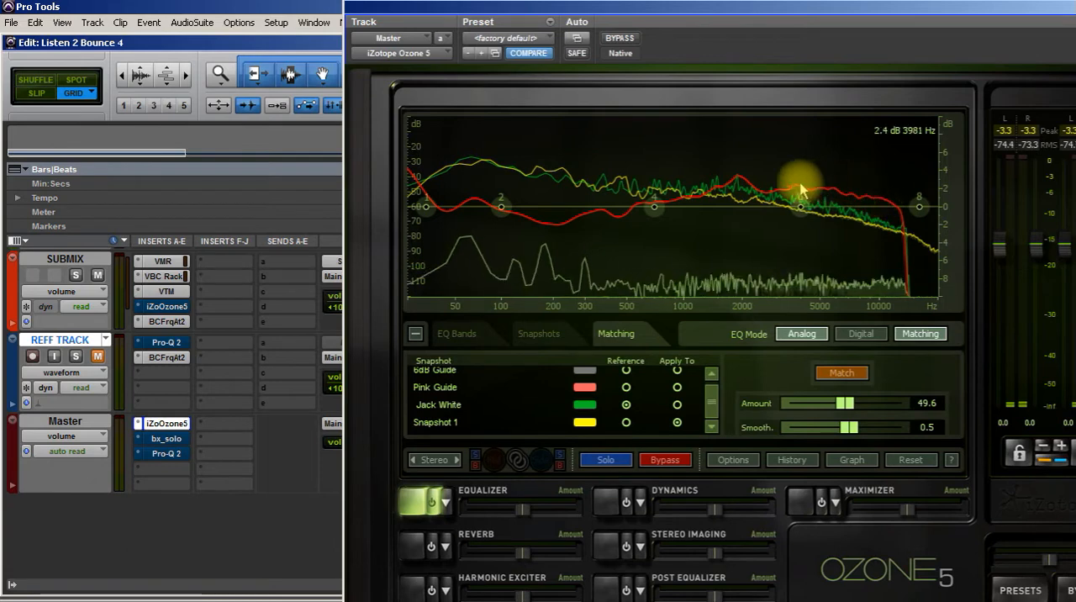
mouse_move(836, 195)
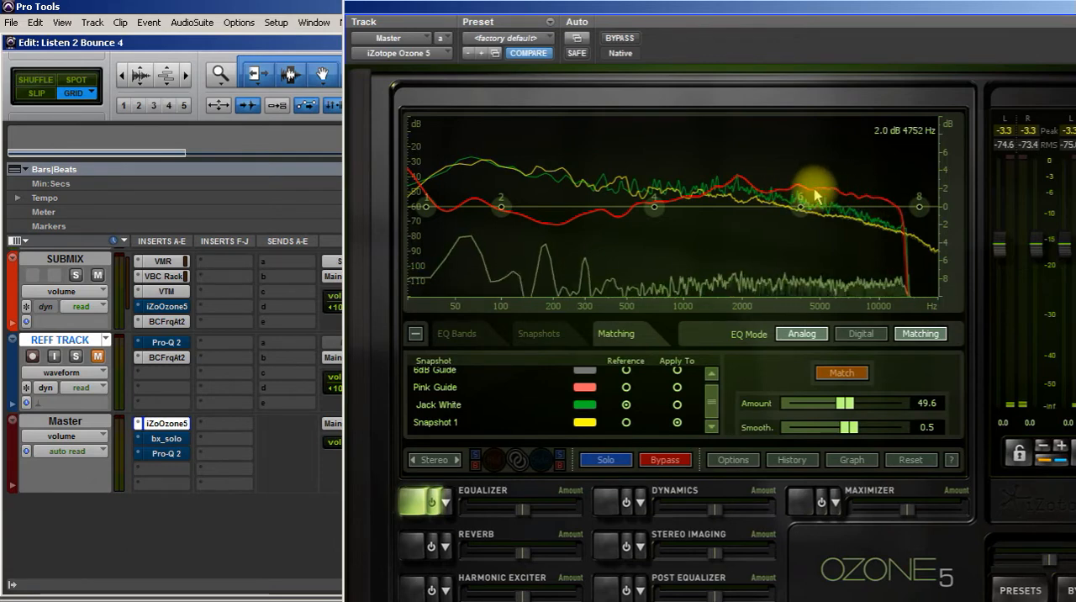
drag(815, 193, 877, 199)
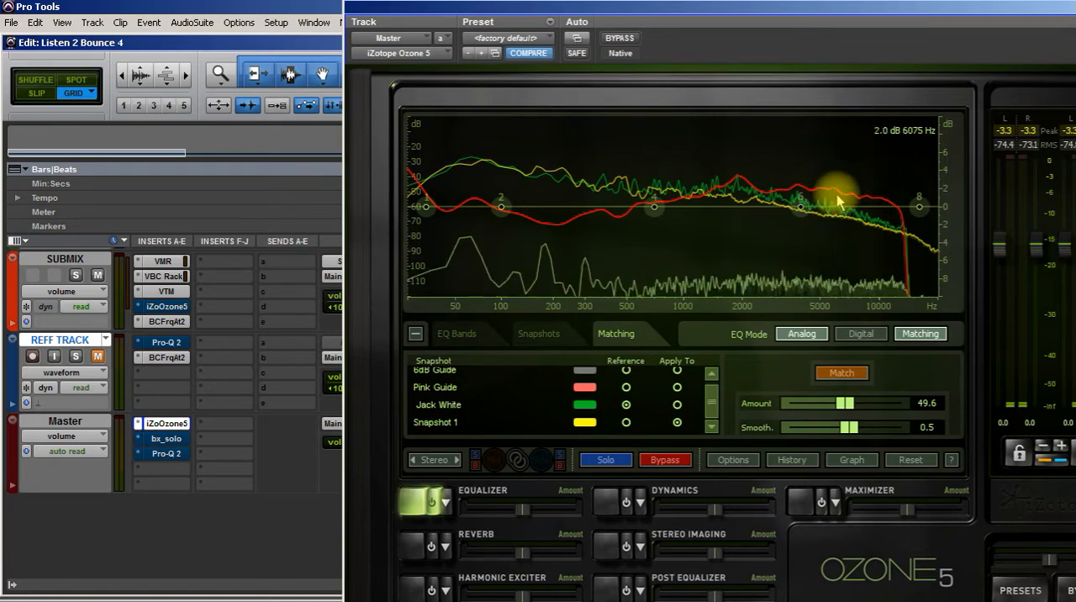
mouse_move(654, 204)
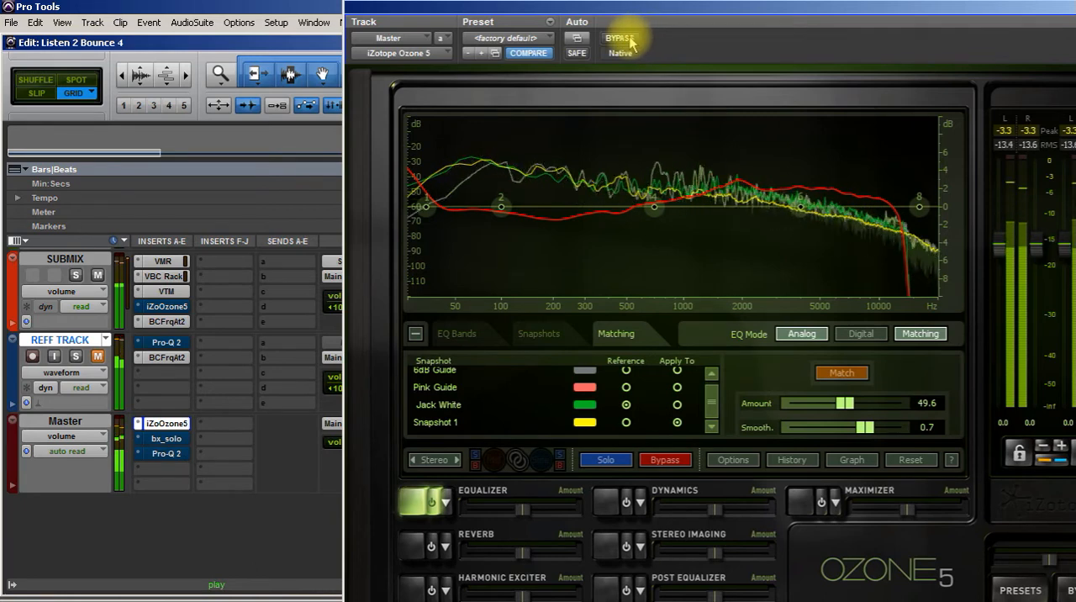
click(619, 37)
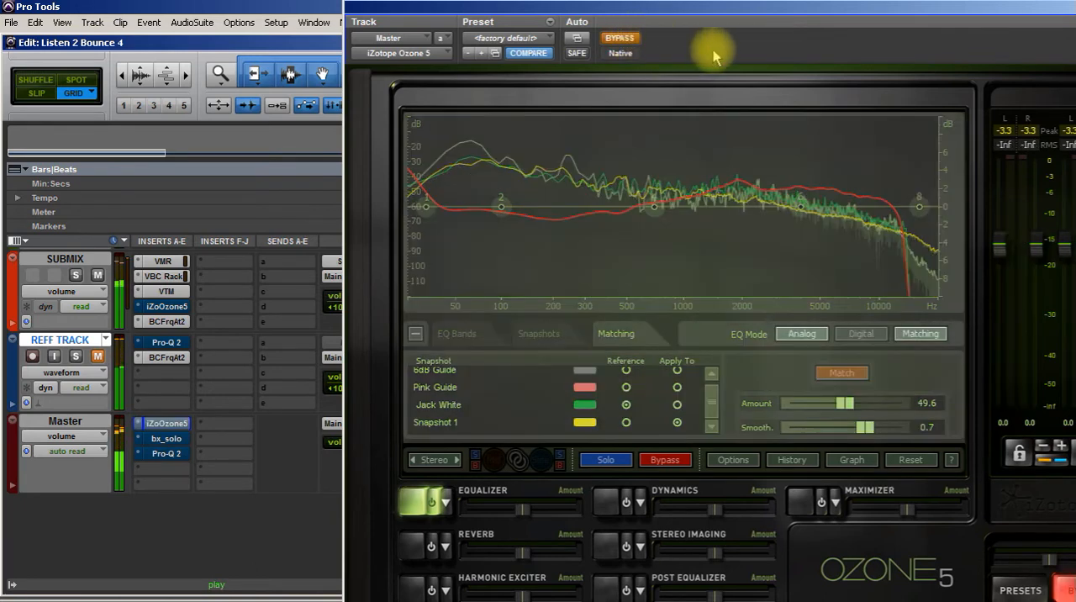
click(620, 38)
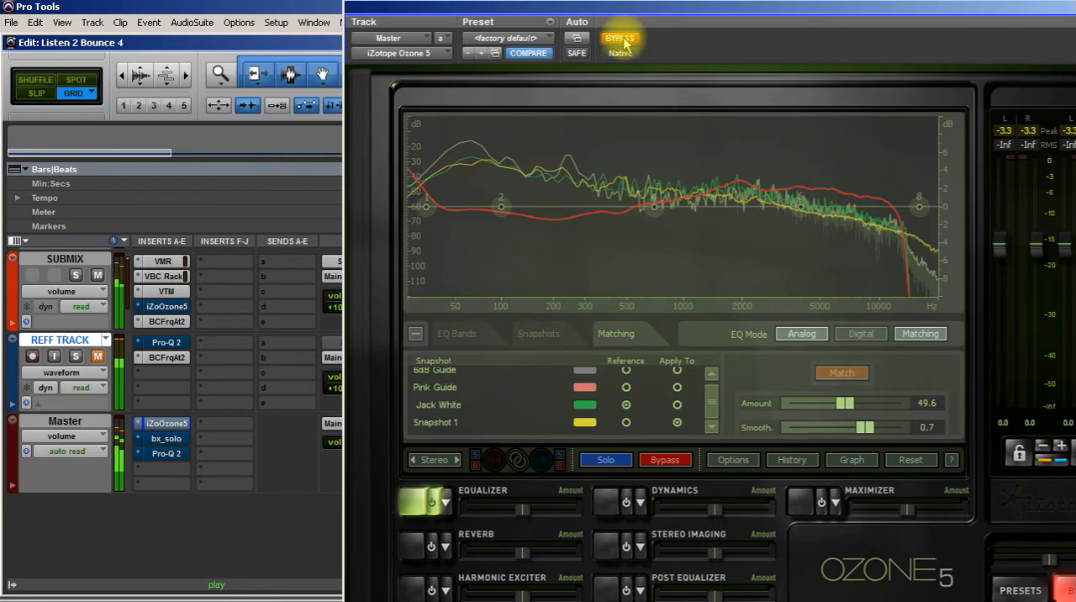
click(618, 37)
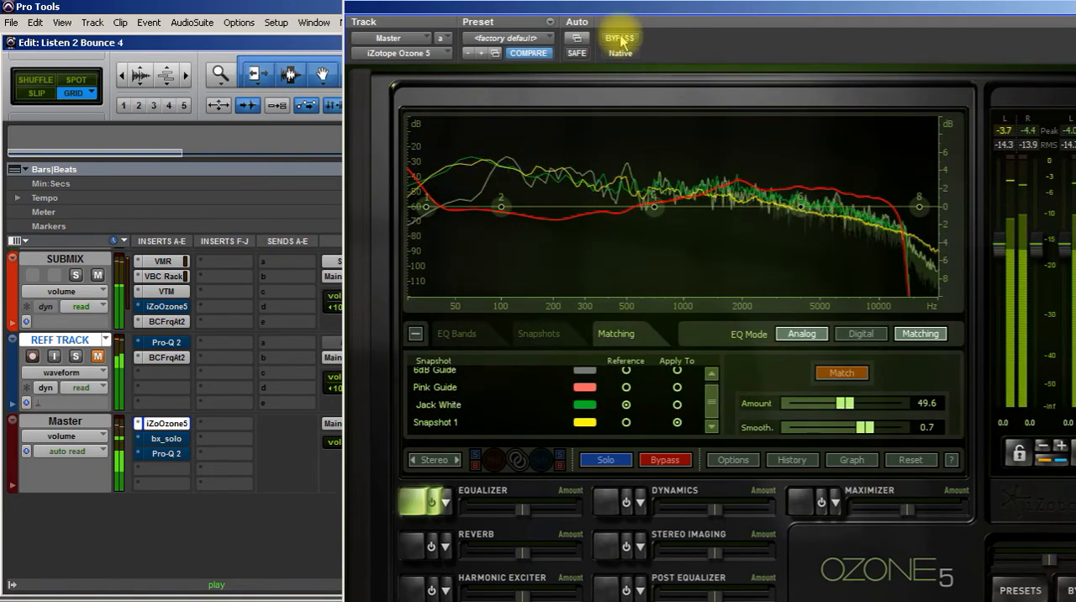
click(619, 39)
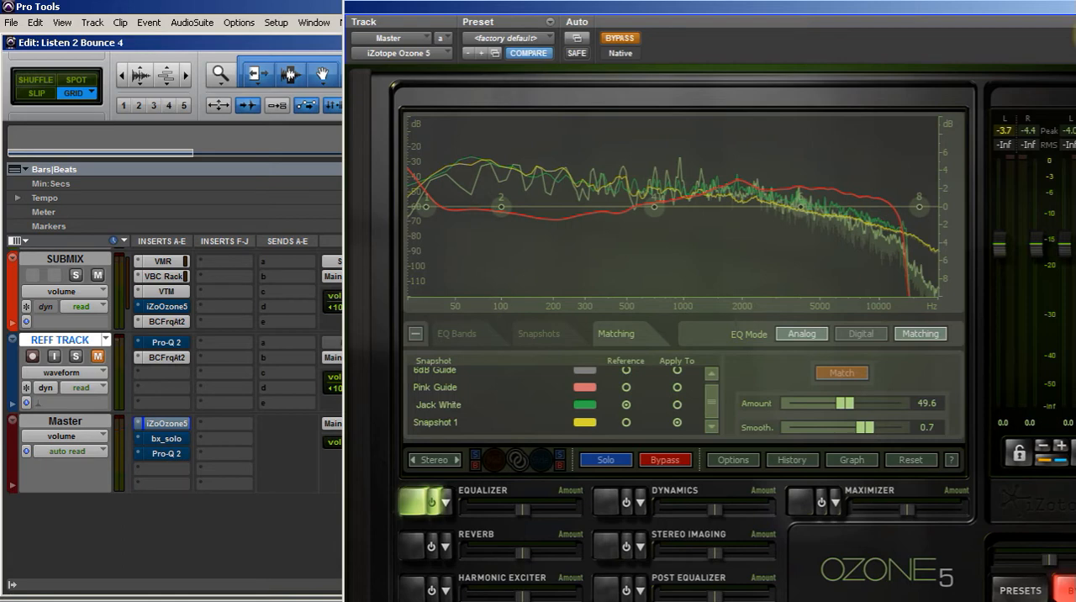
click(619, 38)
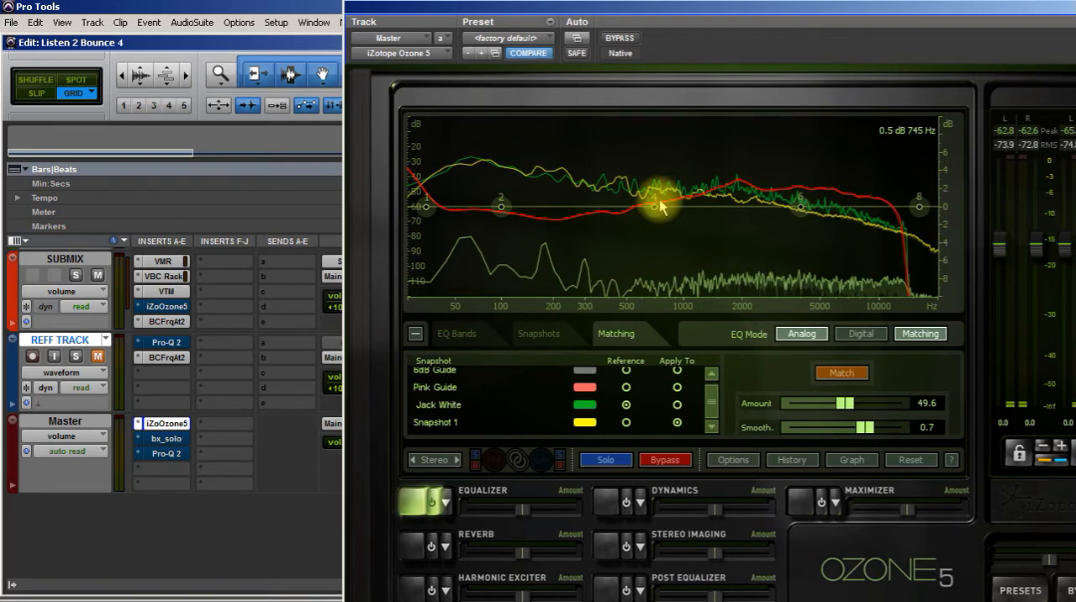
Step: Read mix versus reference spectrum levels around 745 Hz, 900 Hz and upper mids
drag(656, 206, 752, 185)
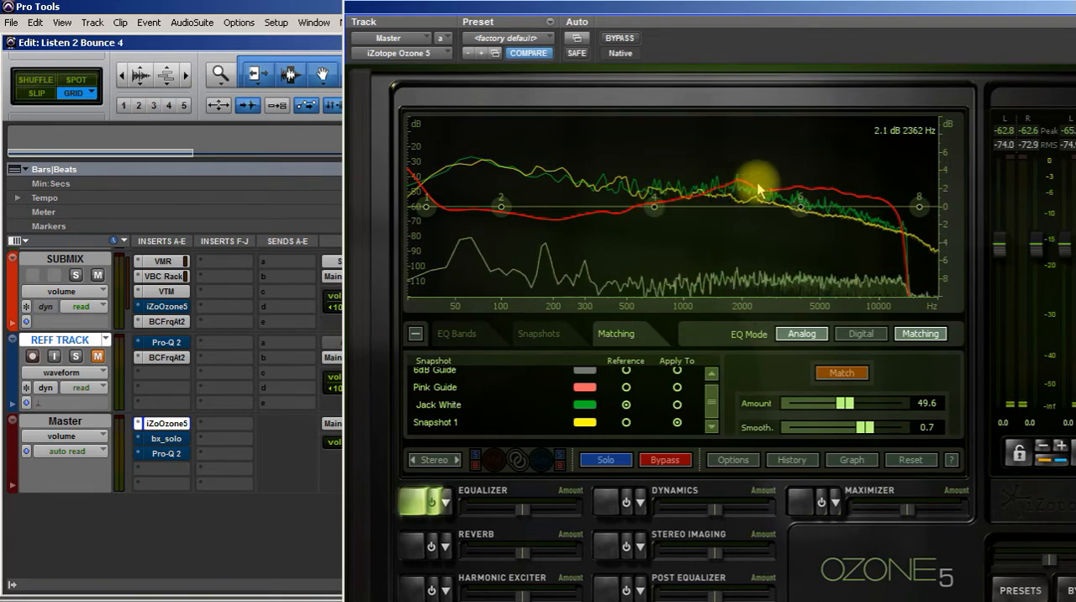
drag(756, 189, 719, 194)
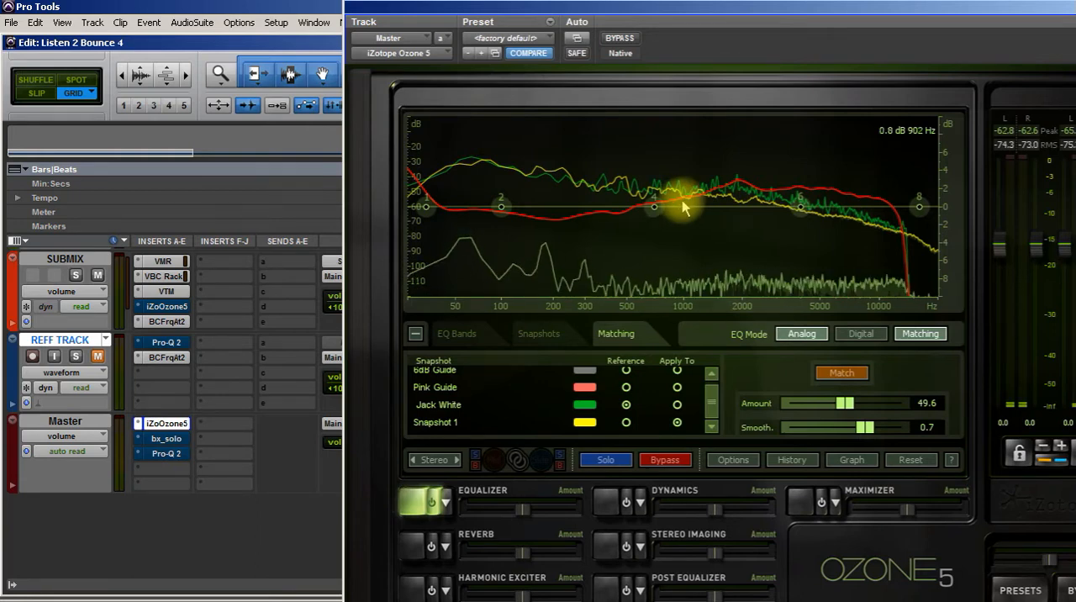
drag(680, 208, 799, 202)
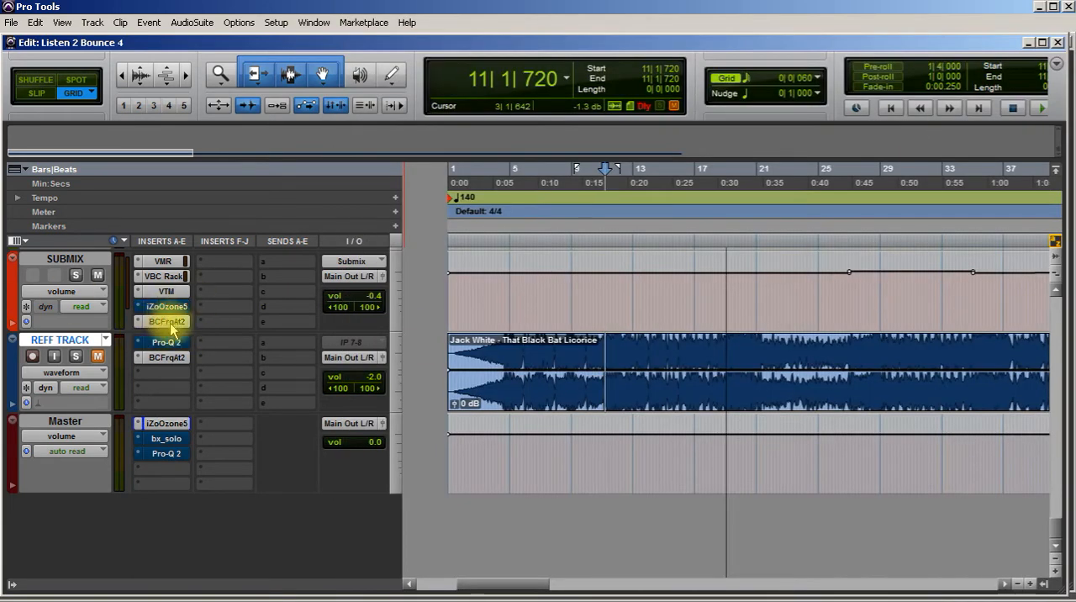
Step: Open the FreqAnalyst 2 inserts on SUBMIX and REFF TRACK
double_click(166, 320)
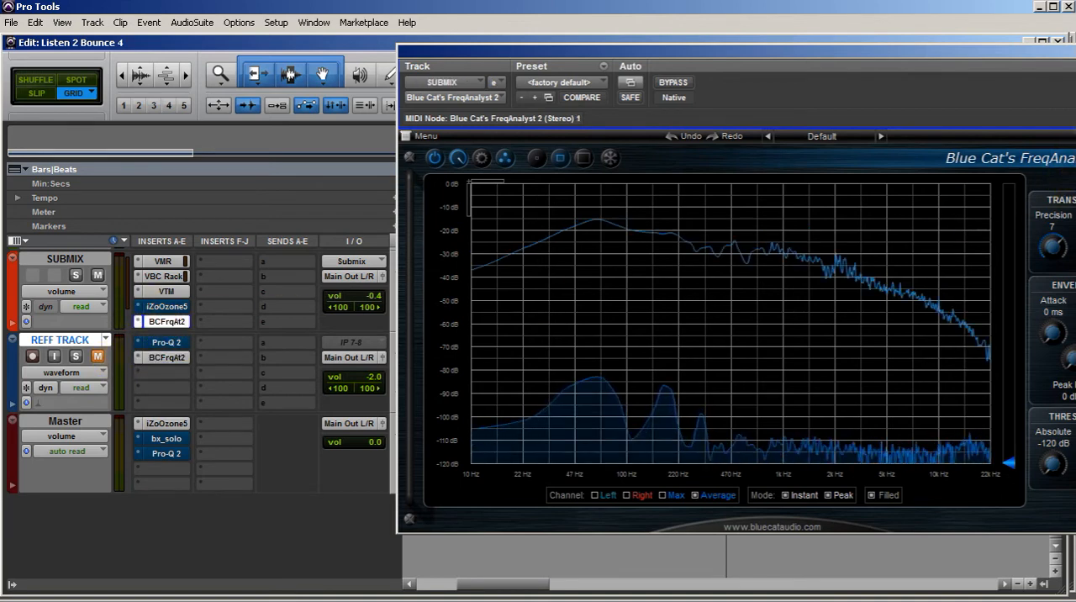
click(165, 357)
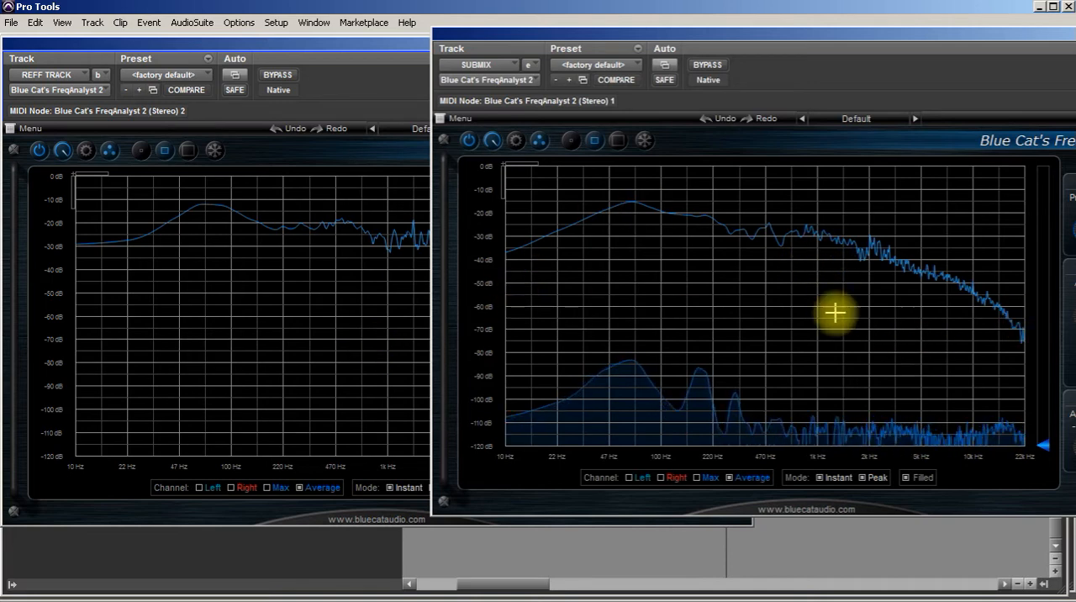
mouse_move(665, 297)
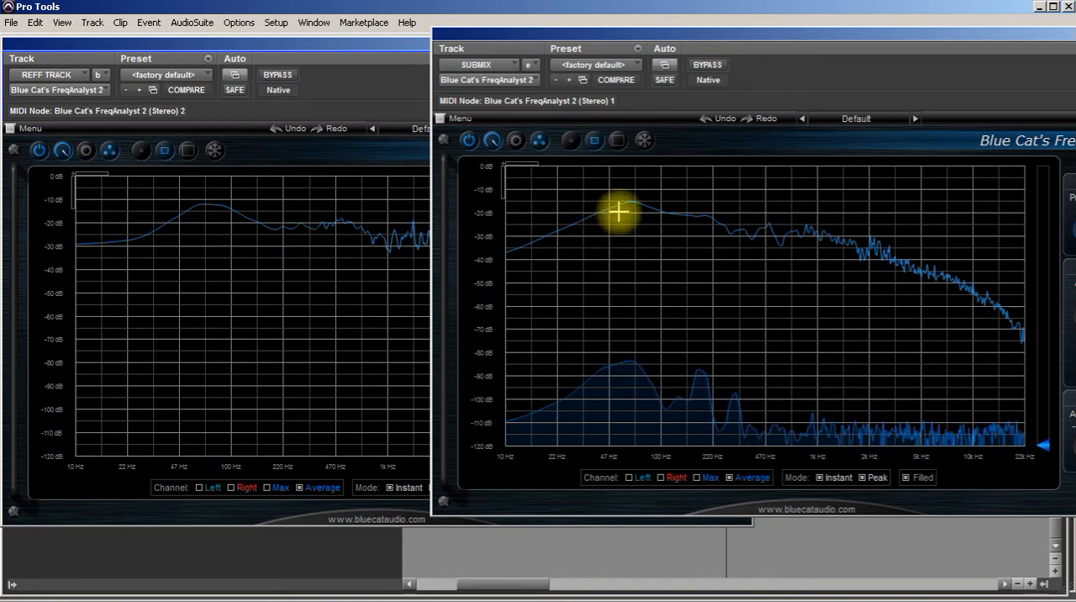
mouse_move(675, 200)
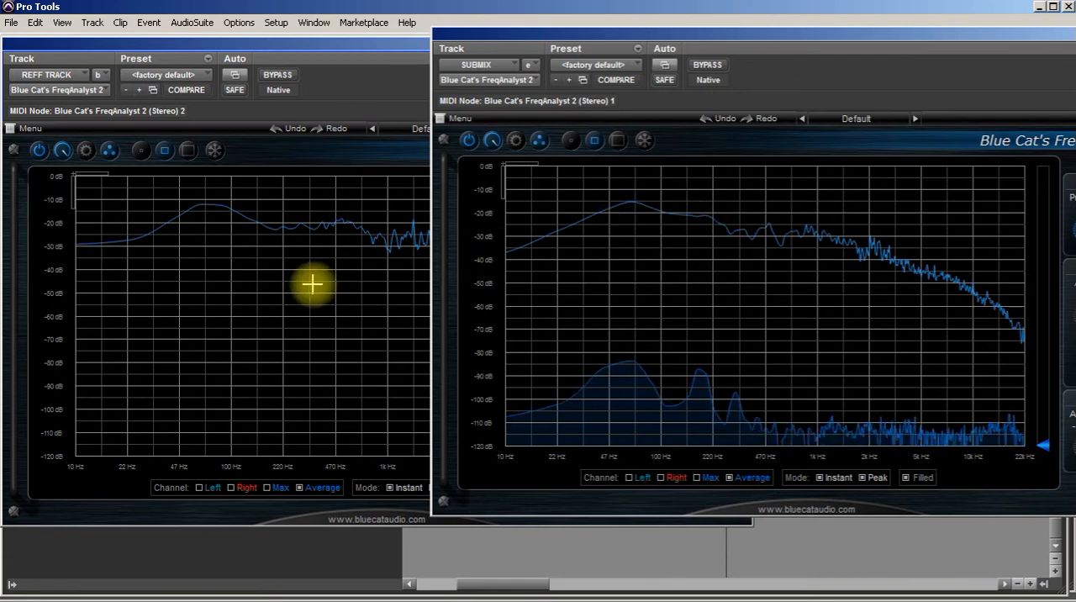
mouse_move(342, 221)
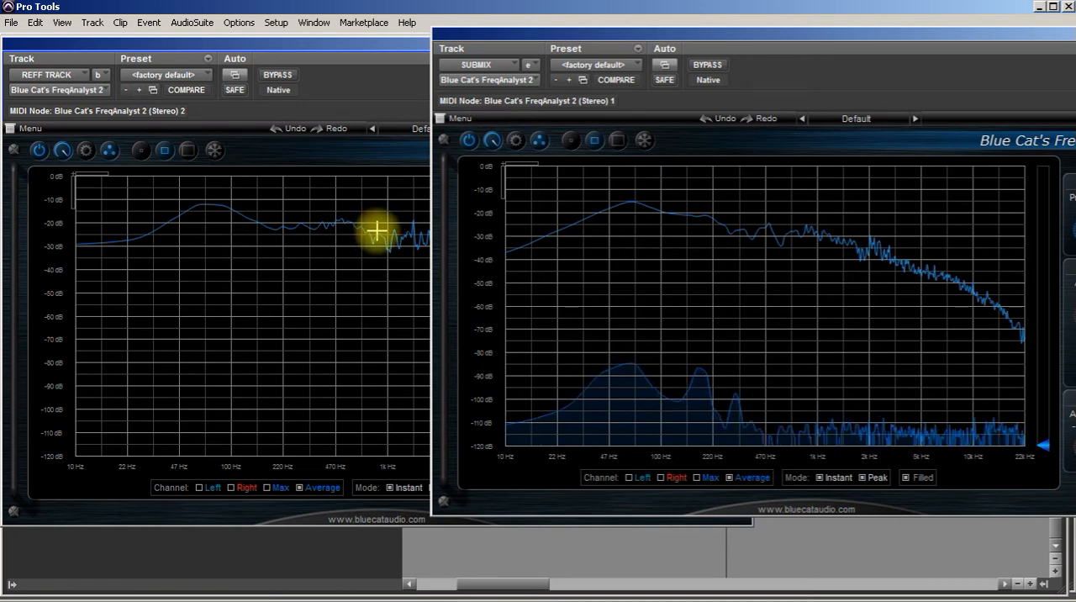
mouse_move(309, 262)
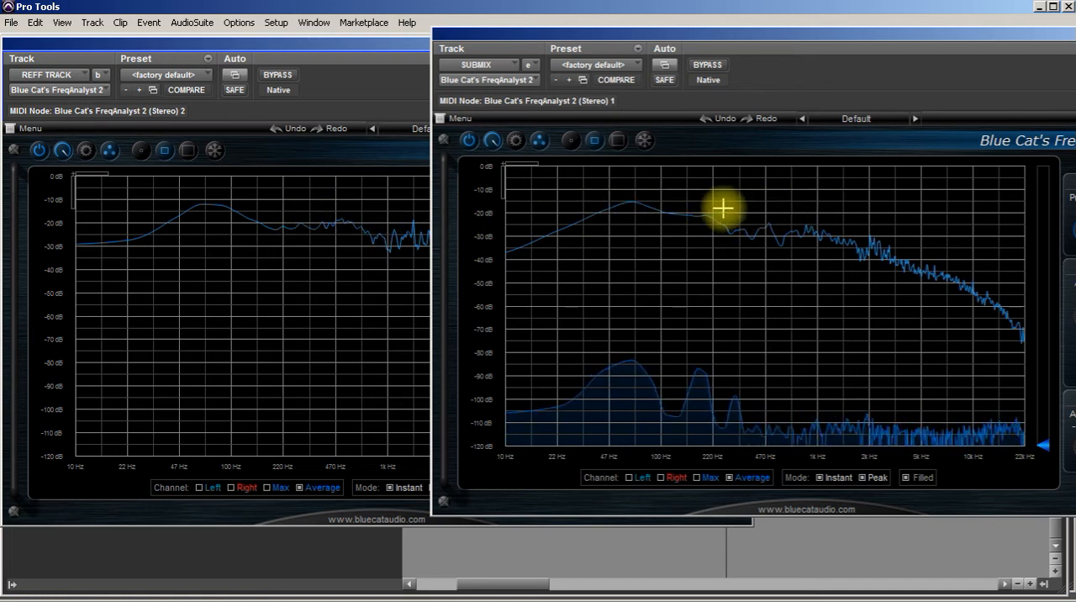
mouse_move(766, 210)
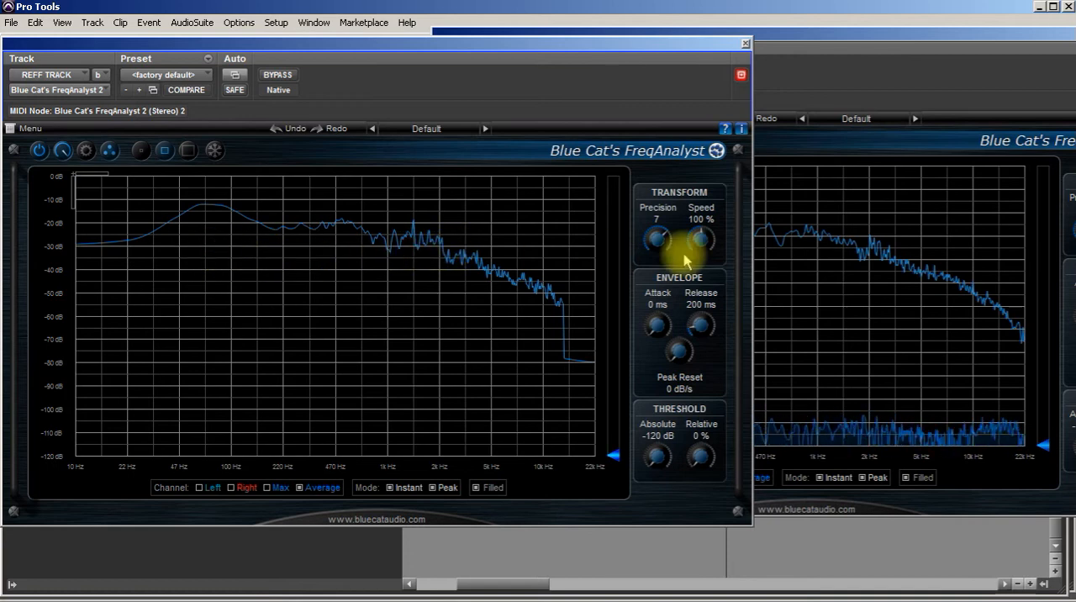
mouse_move(853, 238)
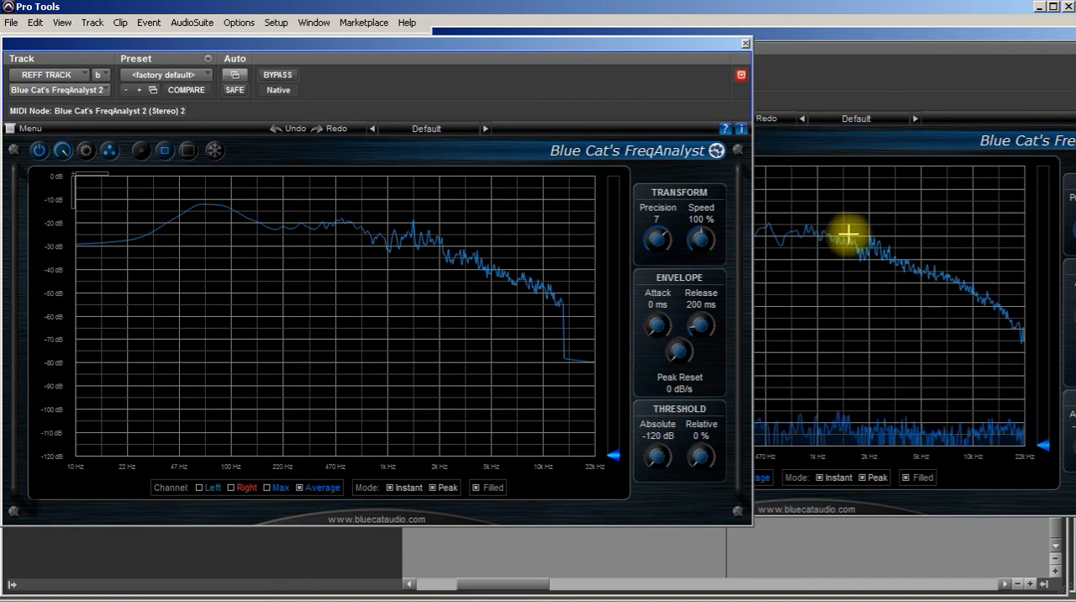
mouse_move(861, 254)
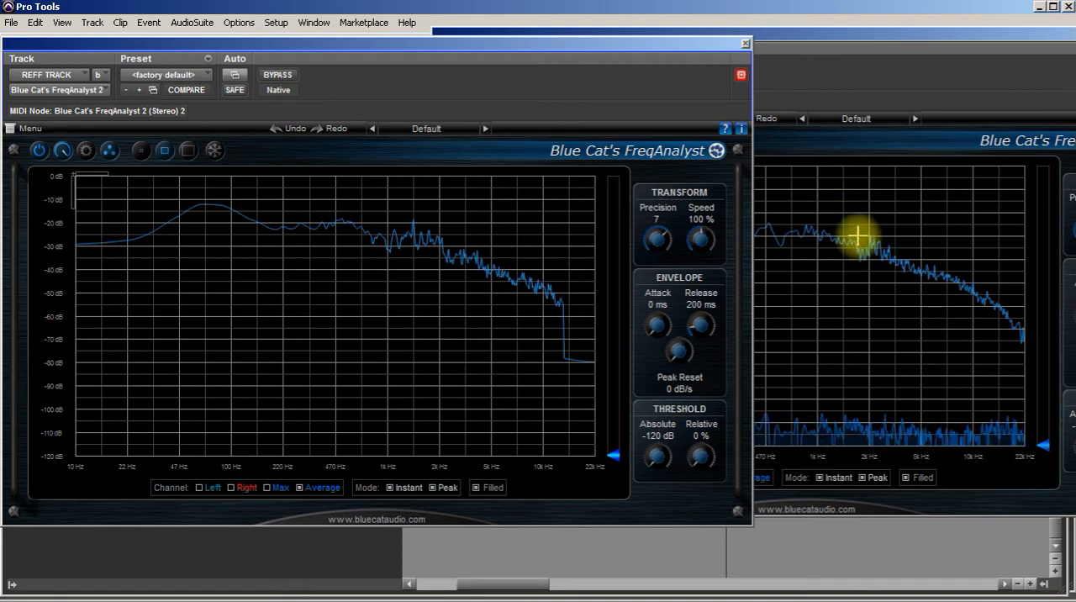
mouse_move(771, 88)
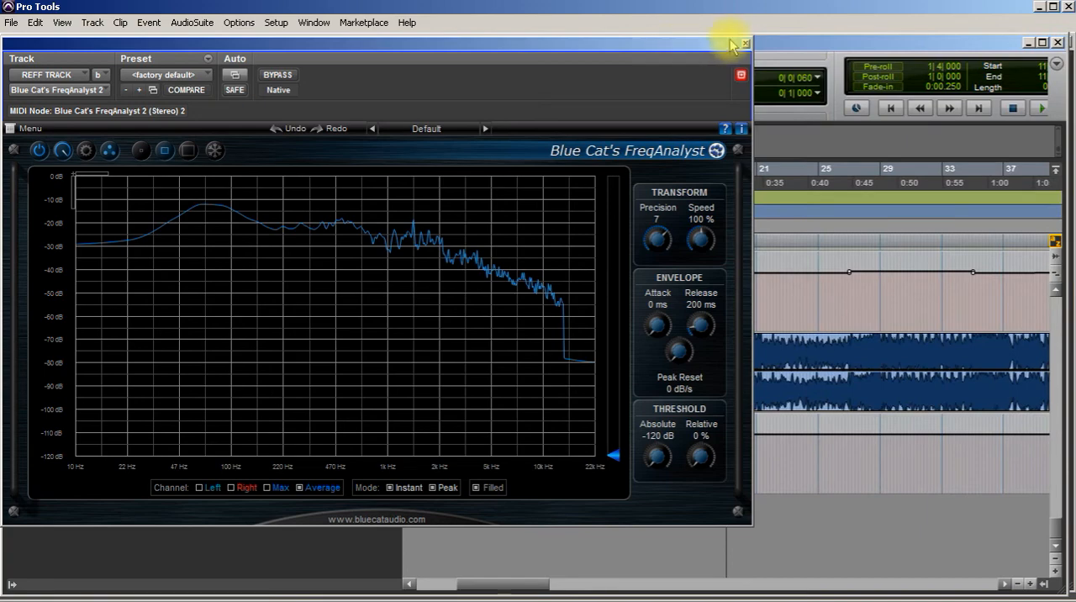
Step: Close the REFF TRACK FreqAnalyst window after comparing spectra
click(745, 44)
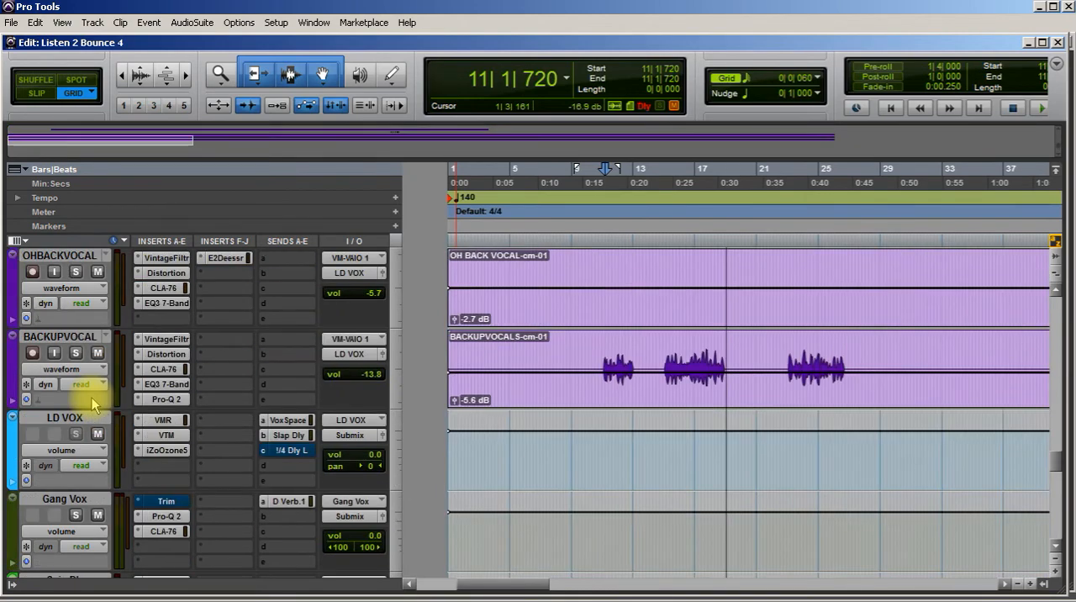
Step: Insert a 7-band EQ on LD VOX and boost its mid band
scroll(down, 3)
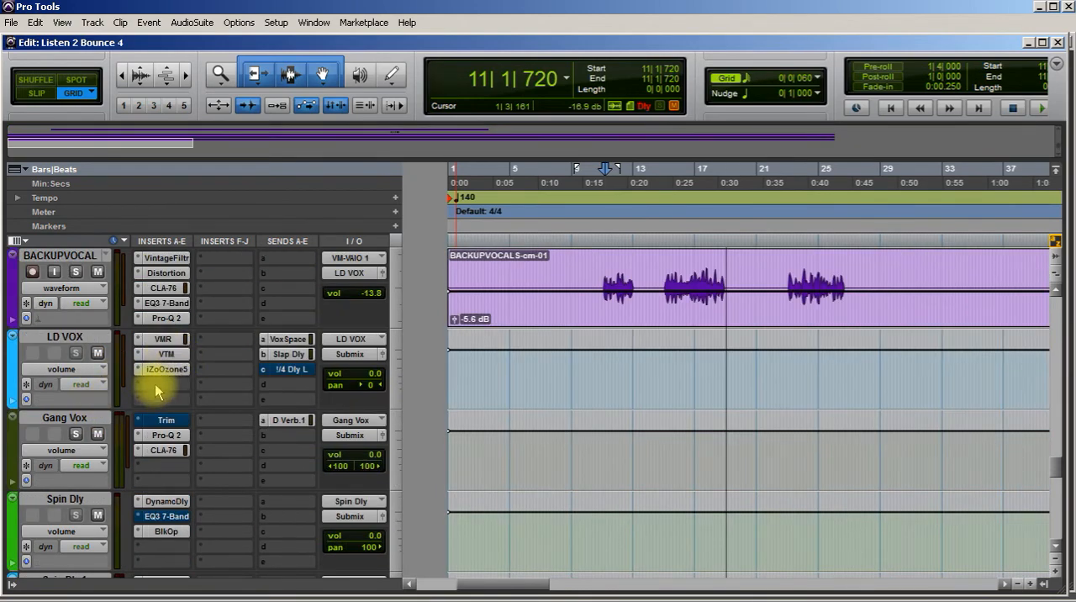
click(164, 400)
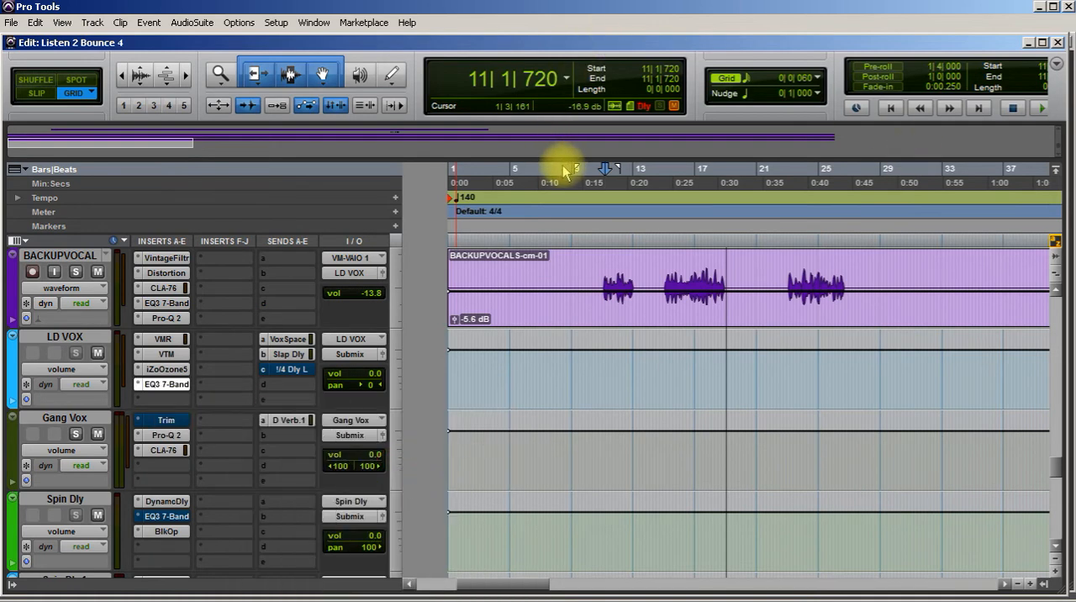
click(165, 380)
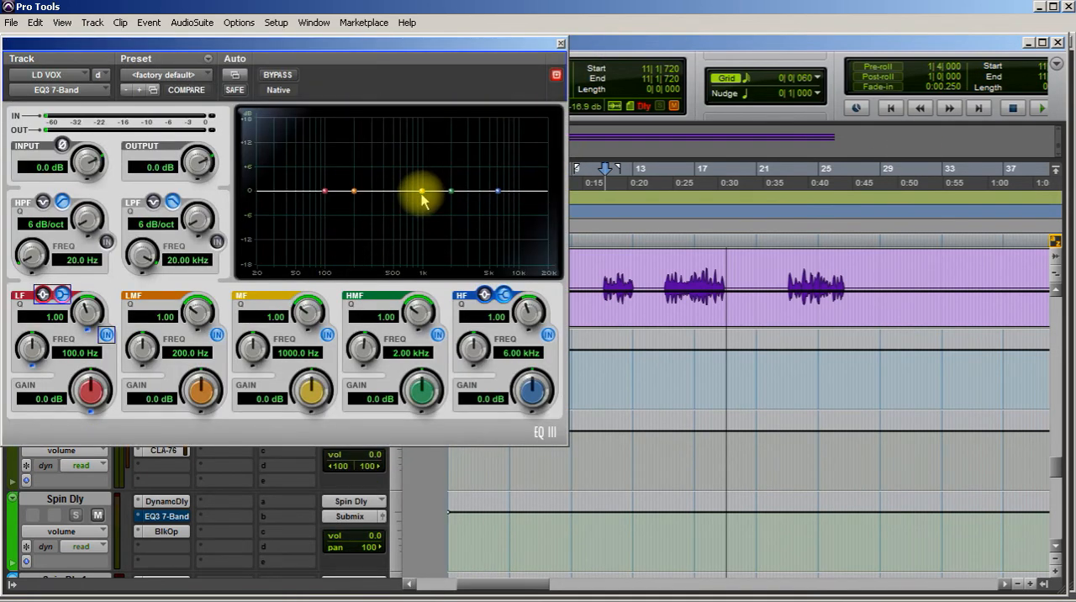
drag(422, 198, 429, 190)
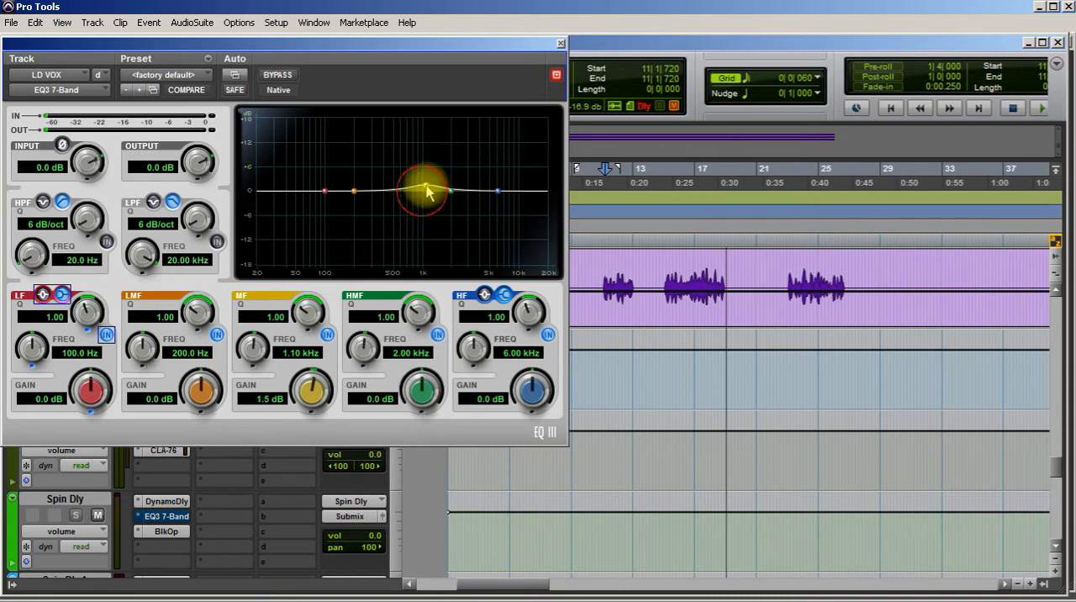
drag(425, 192, 431, 177)
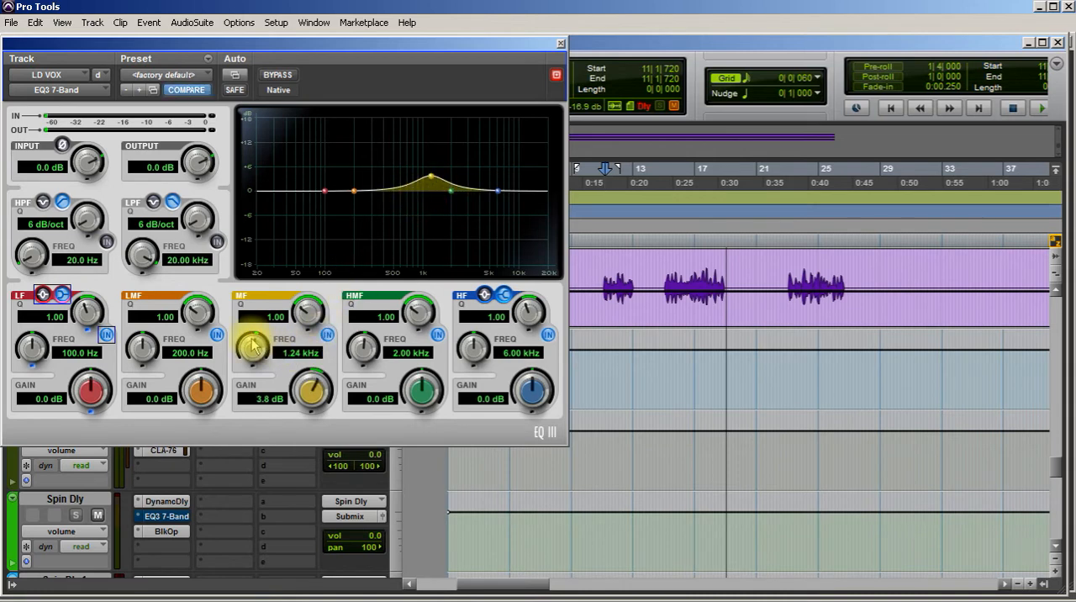
mouse_move(307, 311)
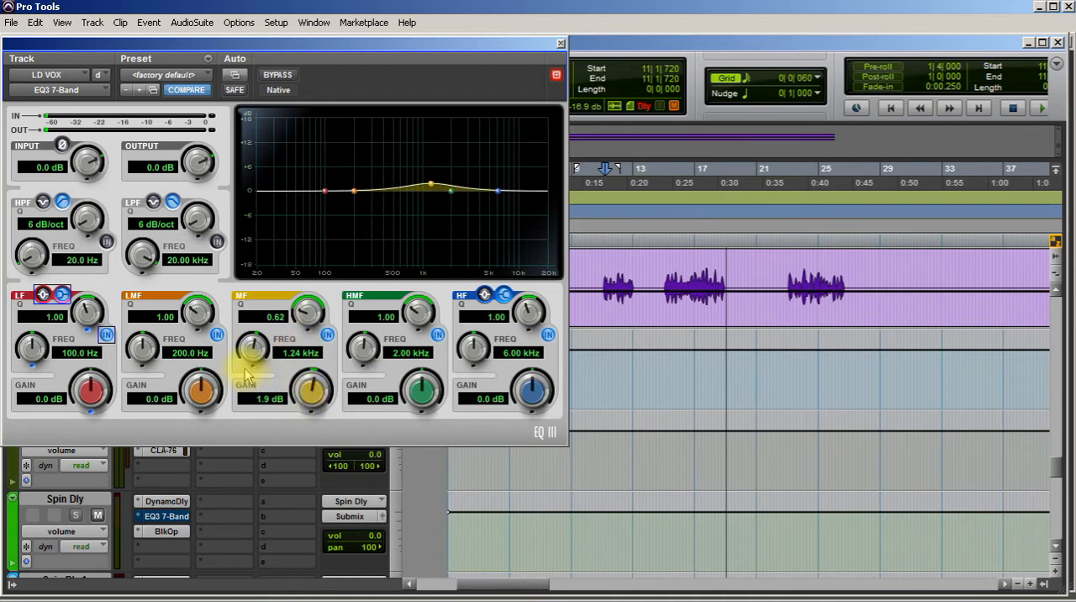
Step: Move the vocal mid boost up to 1.81 kHz and close the EQ
drag(252, 348, 252, 340)
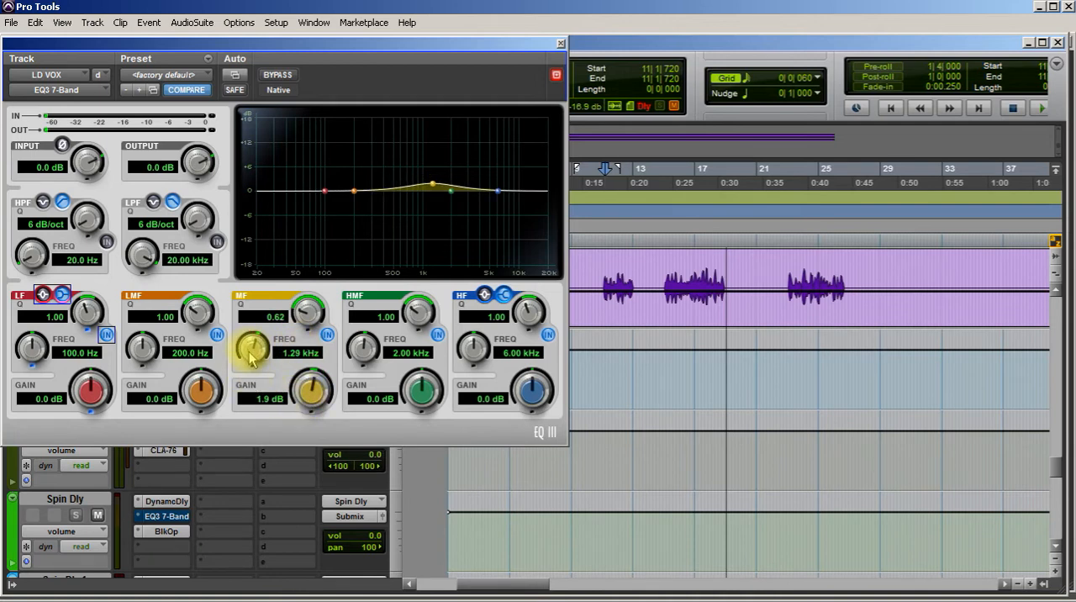
drag(252, 349, 253, 353)
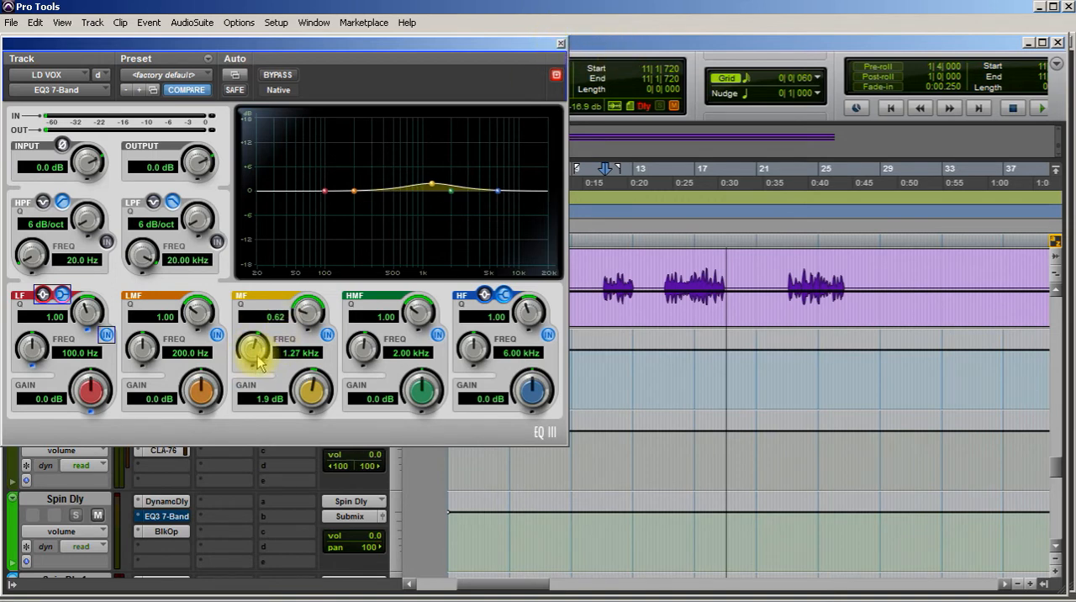
drag(257, 349, 256, 332)
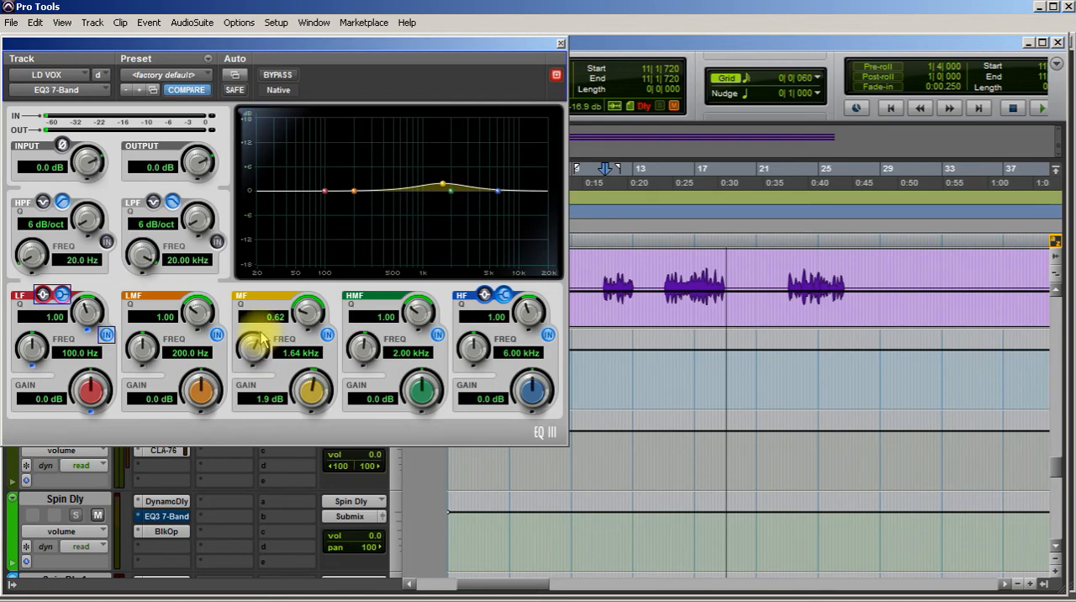
drag(252, 349, 260, 336)
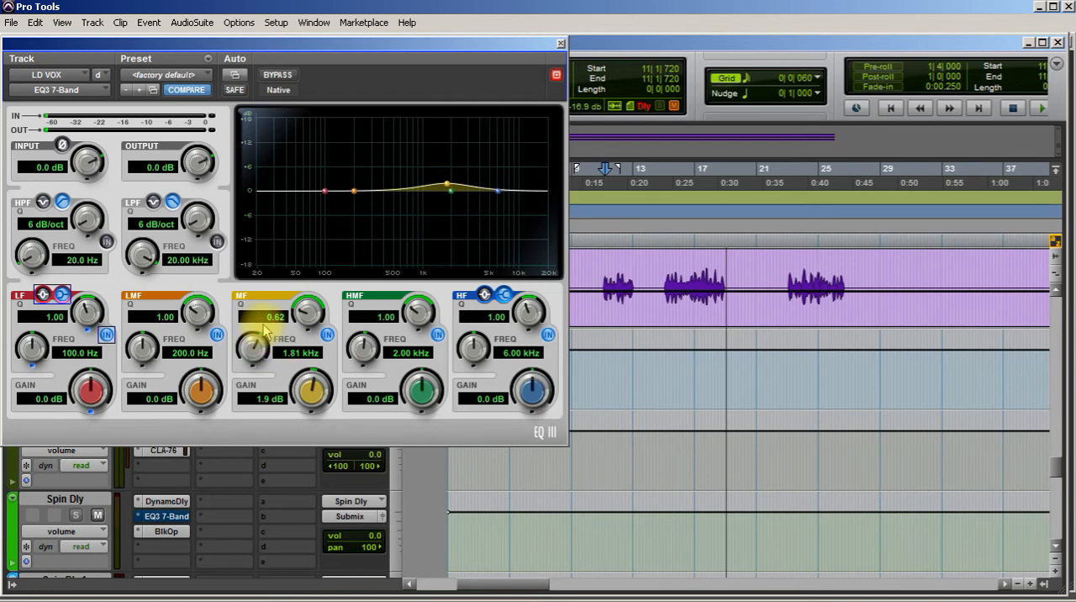
click(558, 43)
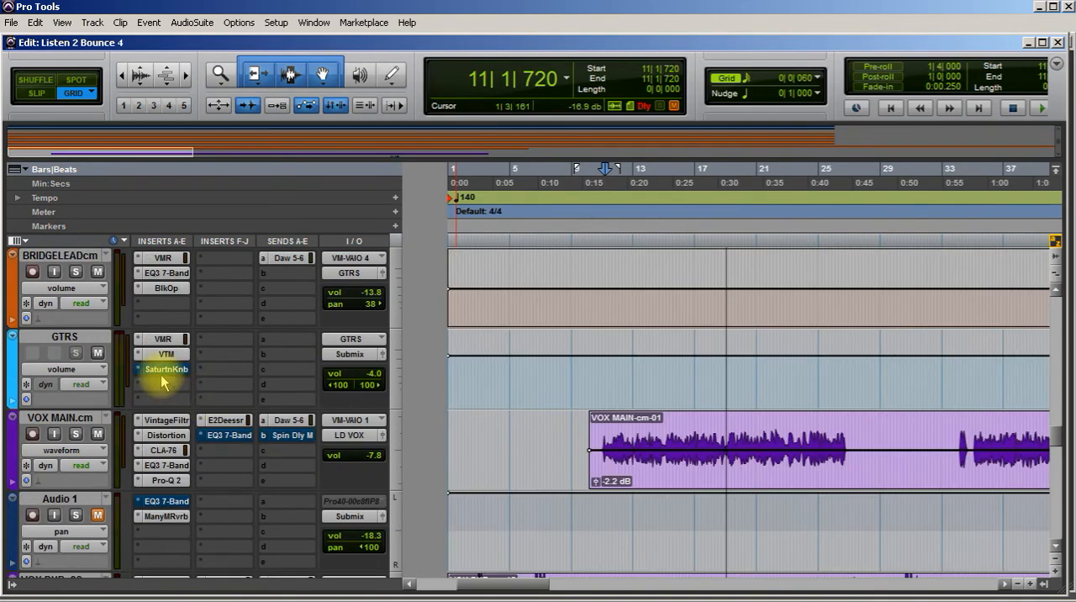
click(166, 369)
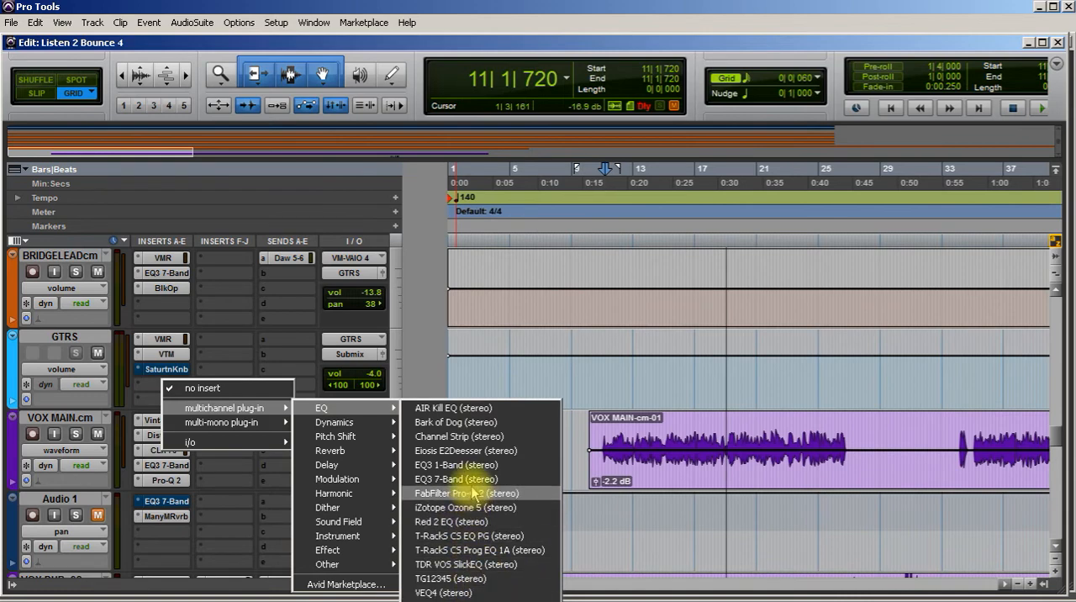
Step: Insert EQ3 7-Band on GTRS and lift the mids about 2.1 dB near 940 Hz
click(448, 479)
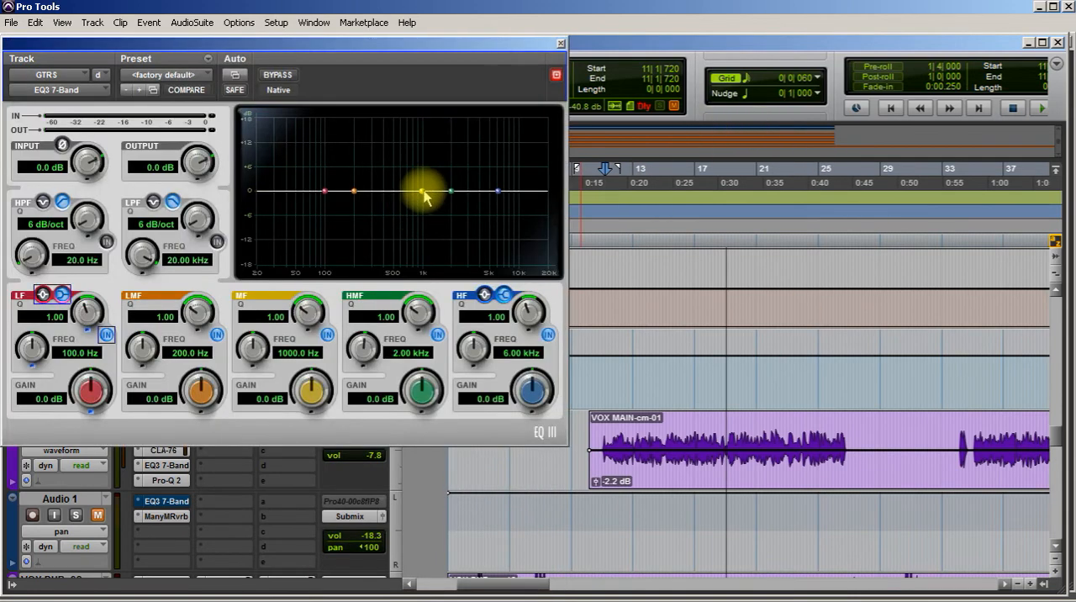
drag(425, 195, 420, 187)
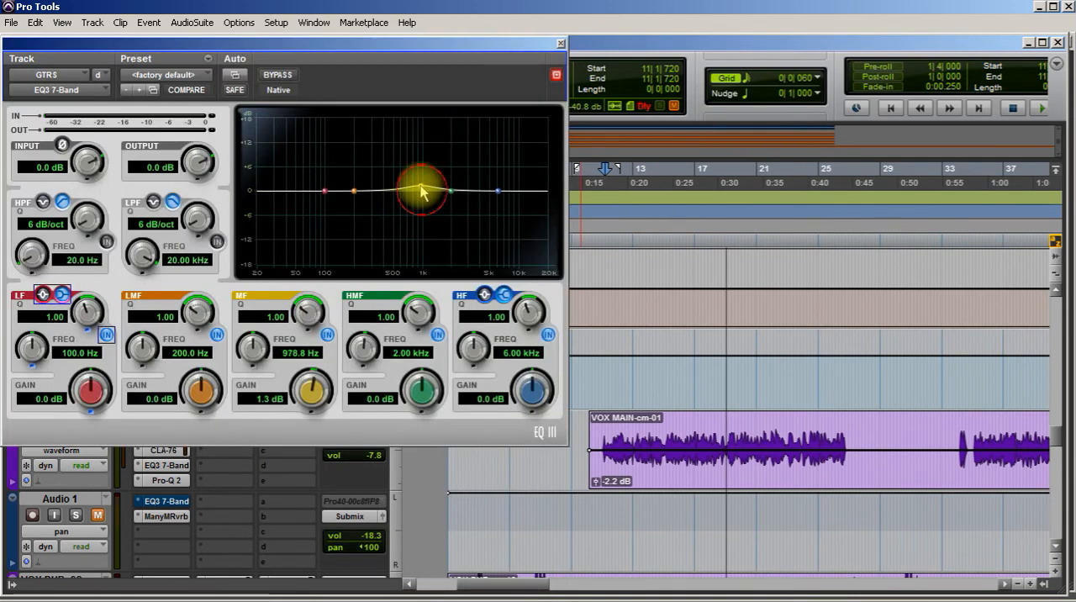
drag(421, 189, 412, 181)
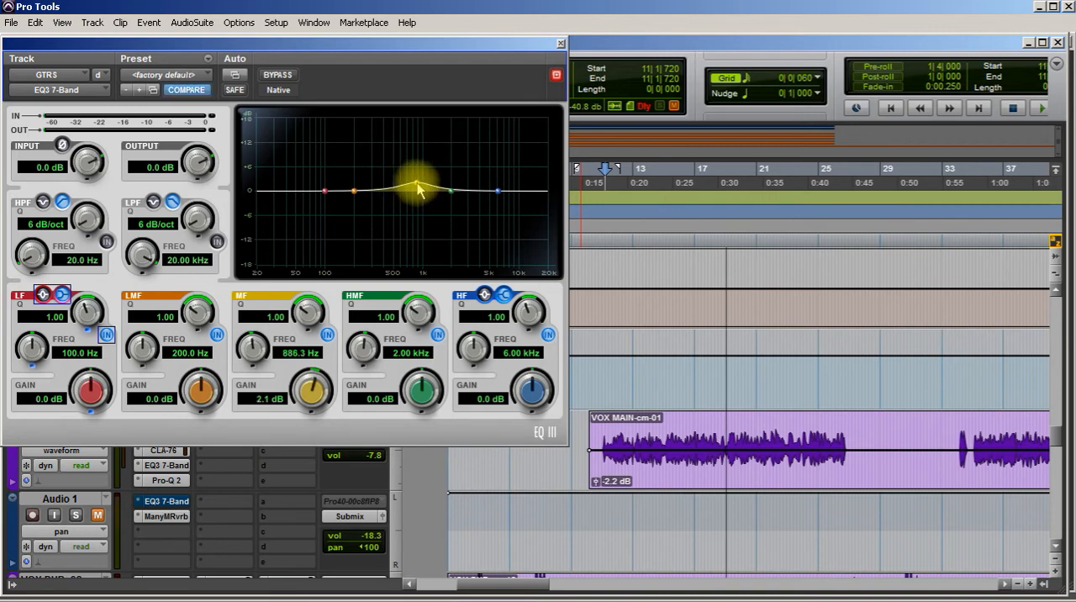
drag(419, 186, 418, 182)
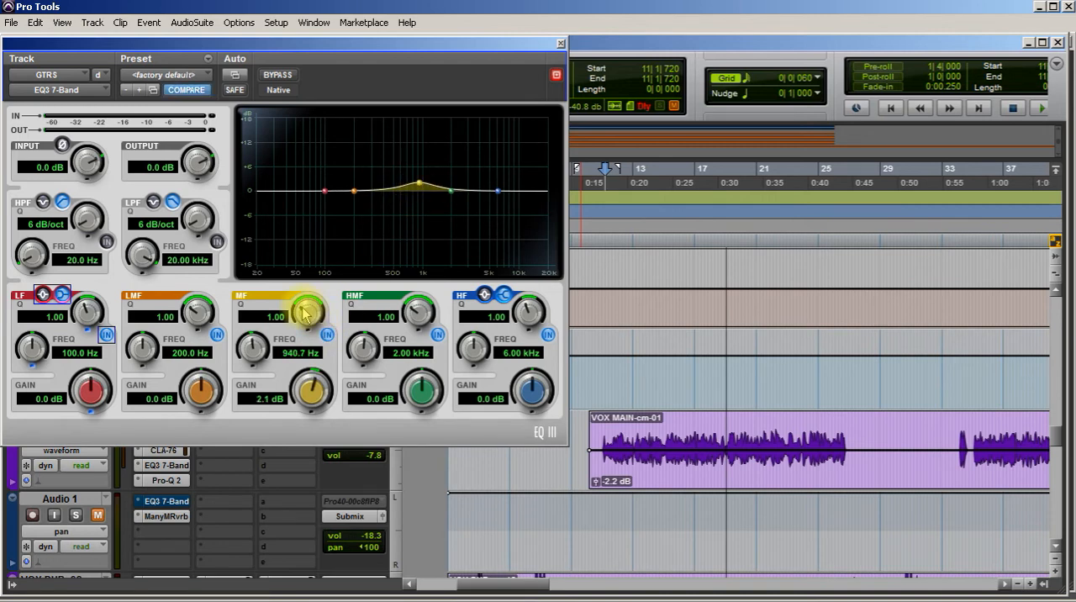
drag(277, 315, 277, 345)
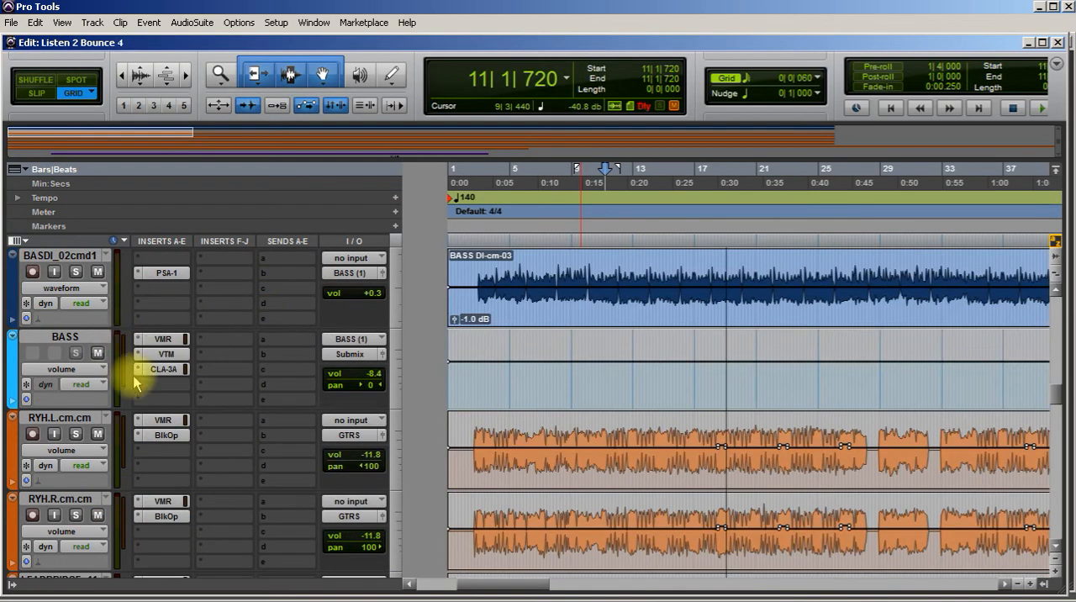
Step: Insert a mono EQ3 7-Band on BASS and cut about 2.5 dB at 164 Hz
click(163, 384)
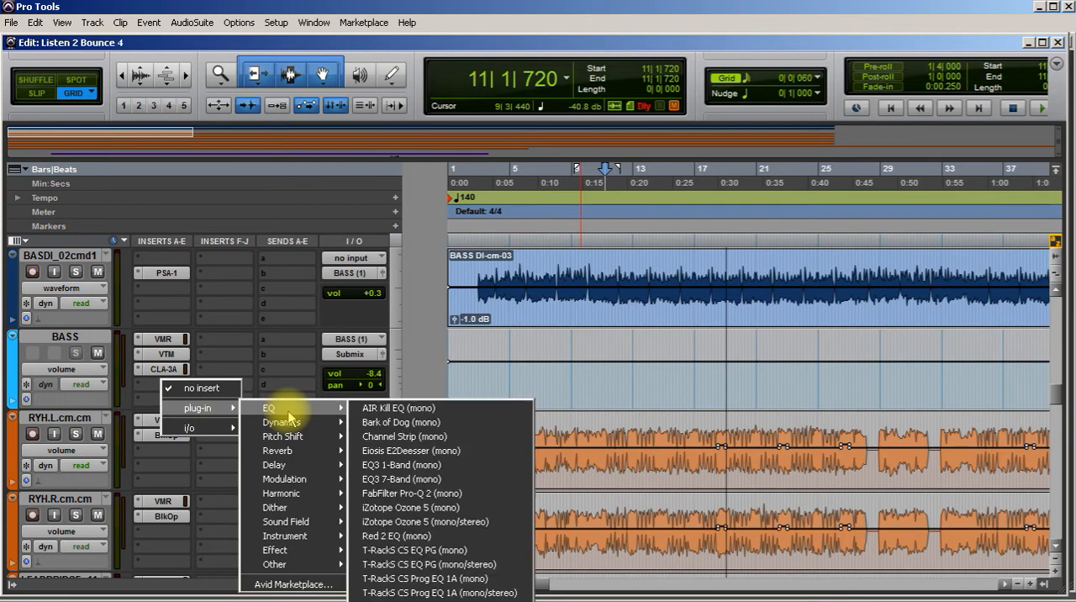
click(395, 478)
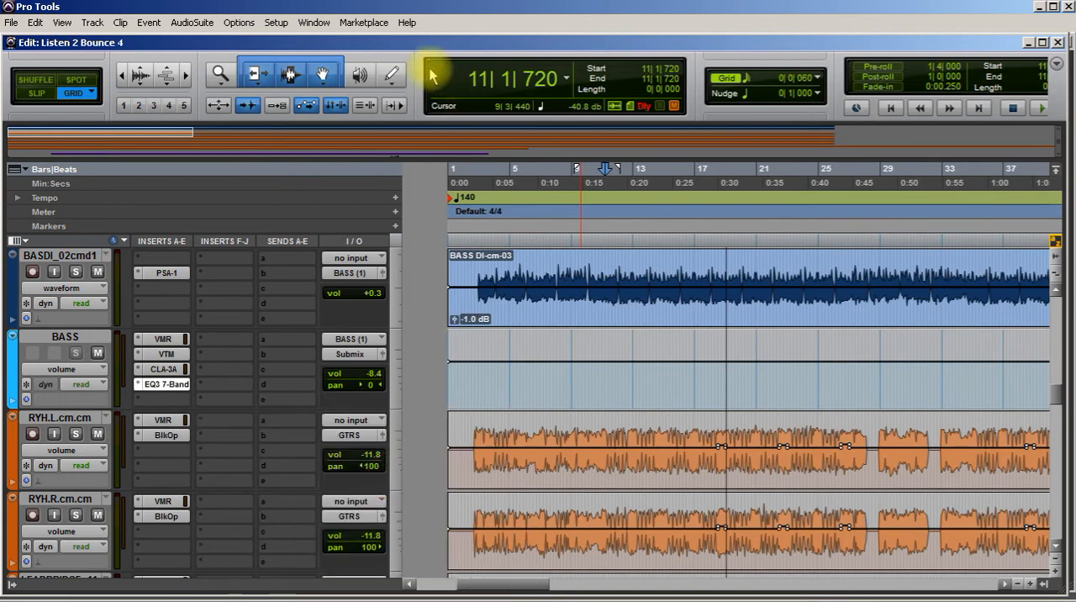
click(166, 385)
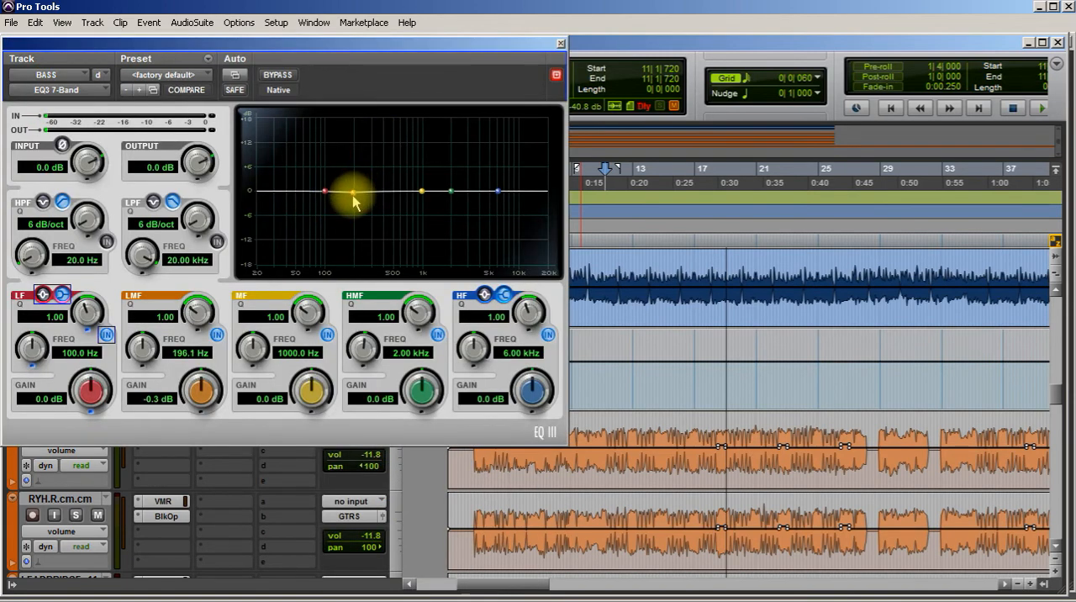
drag(353, 198, 345, 209)
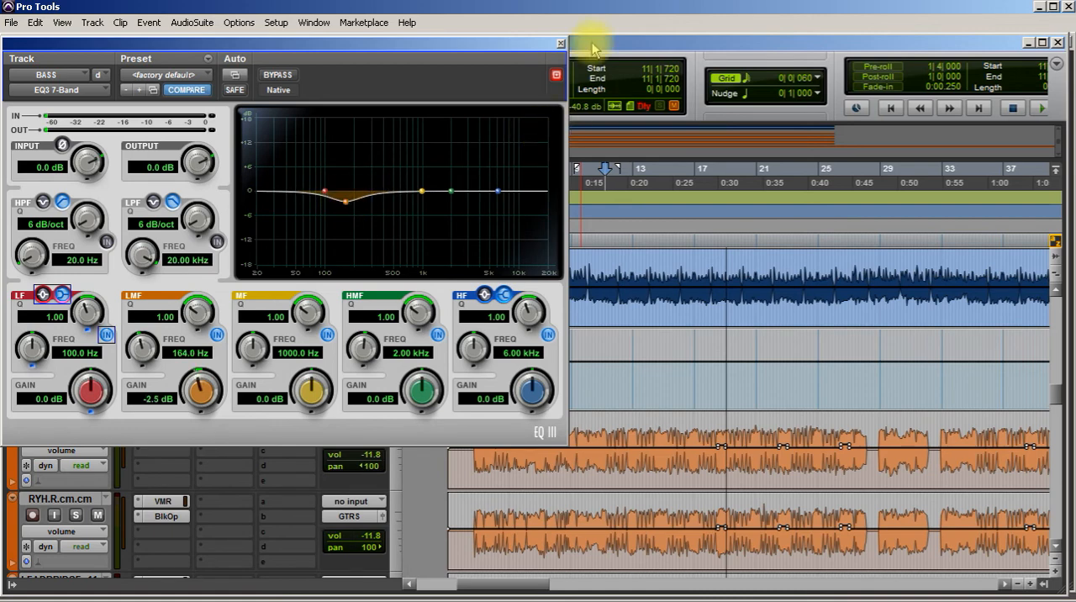
click(558, 42)
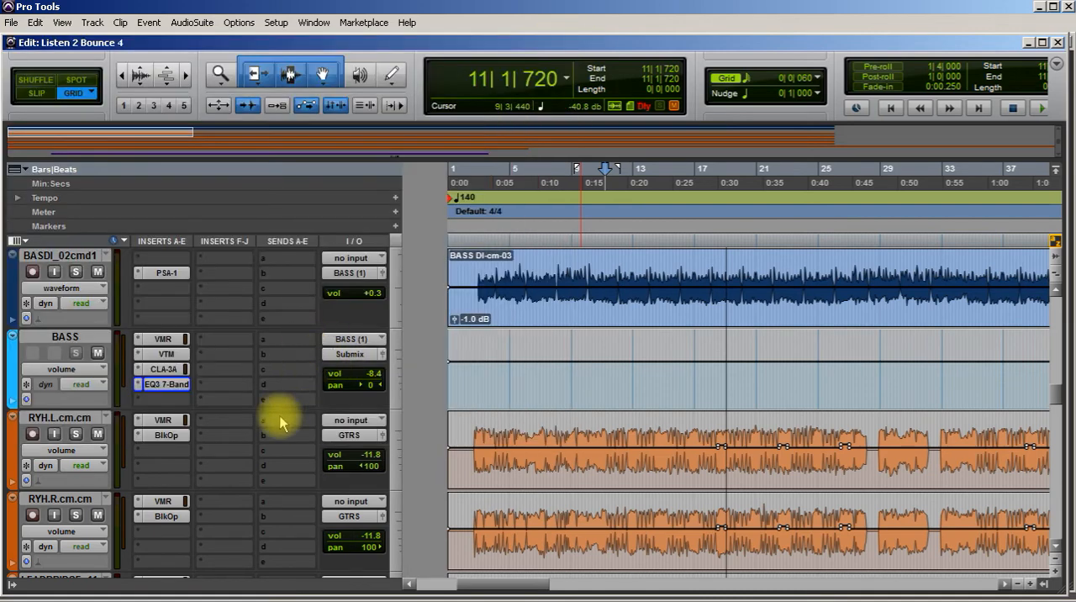
scroll(down, 3)
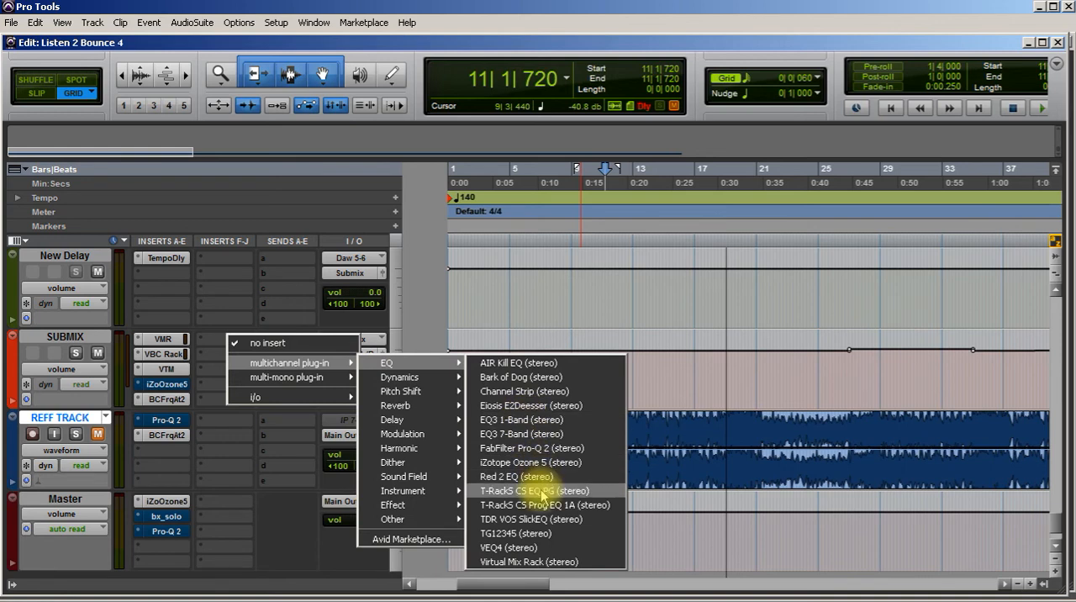
mouse_move(520, 476)
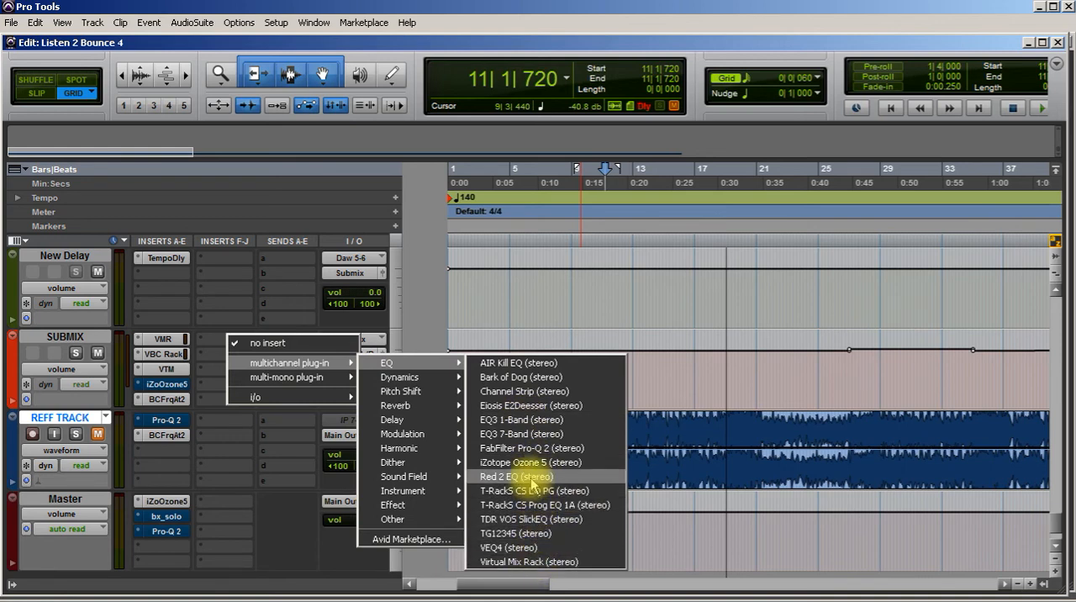
Step: Insert EQ3 7-Band on SUBMIX and move its high shelf to about 8.35 kHz
click(518, 434)
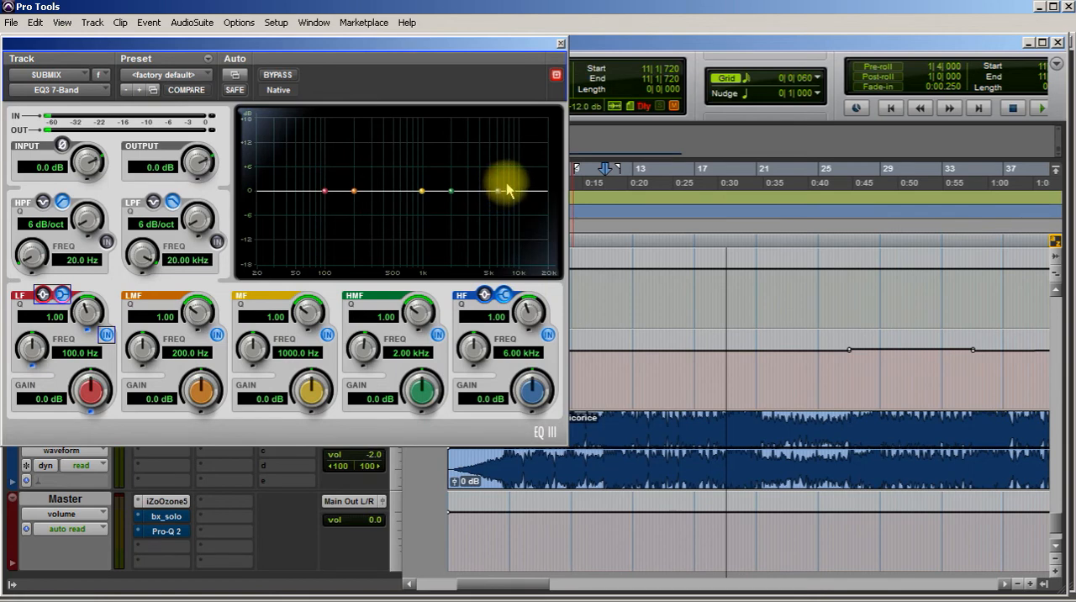
drag(507, 187, 500, 186)
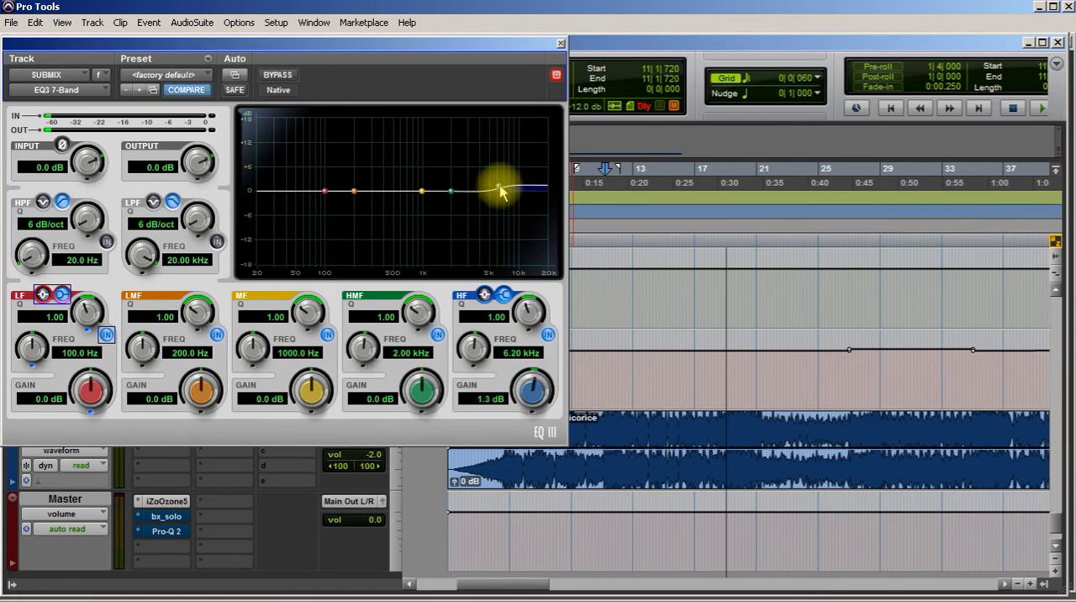
drag(498, 184, 511, 181)
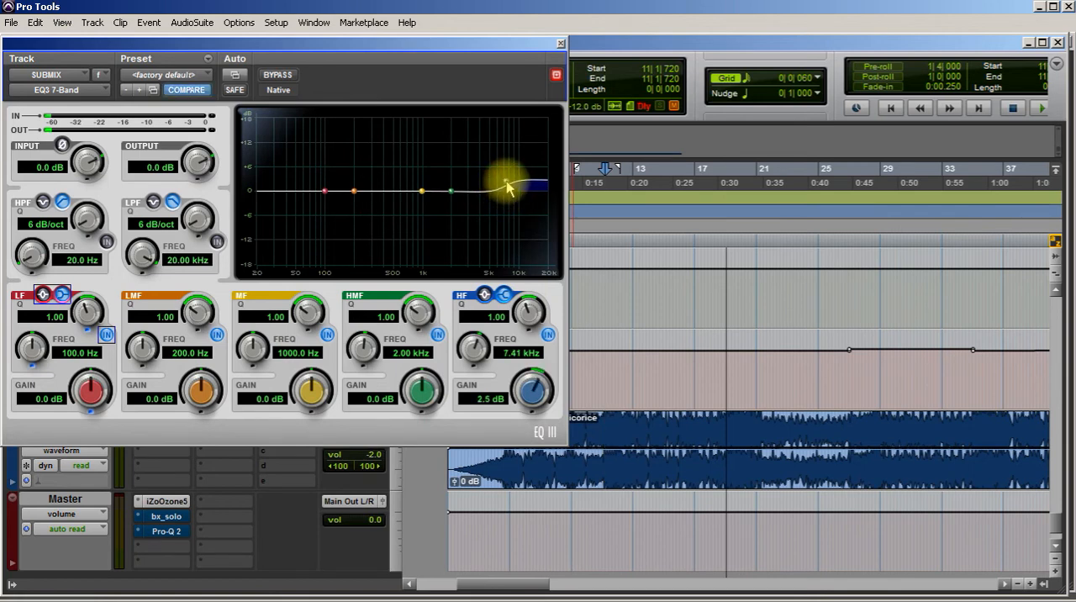
drag(507, 187, 514, 183)
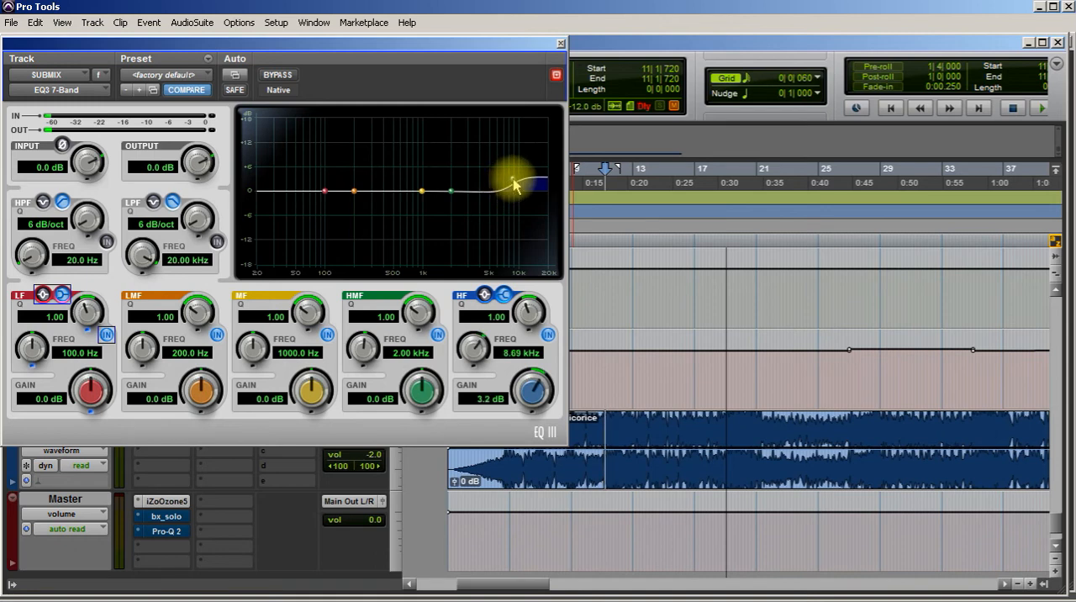
drag(513, 179, 479, 344)
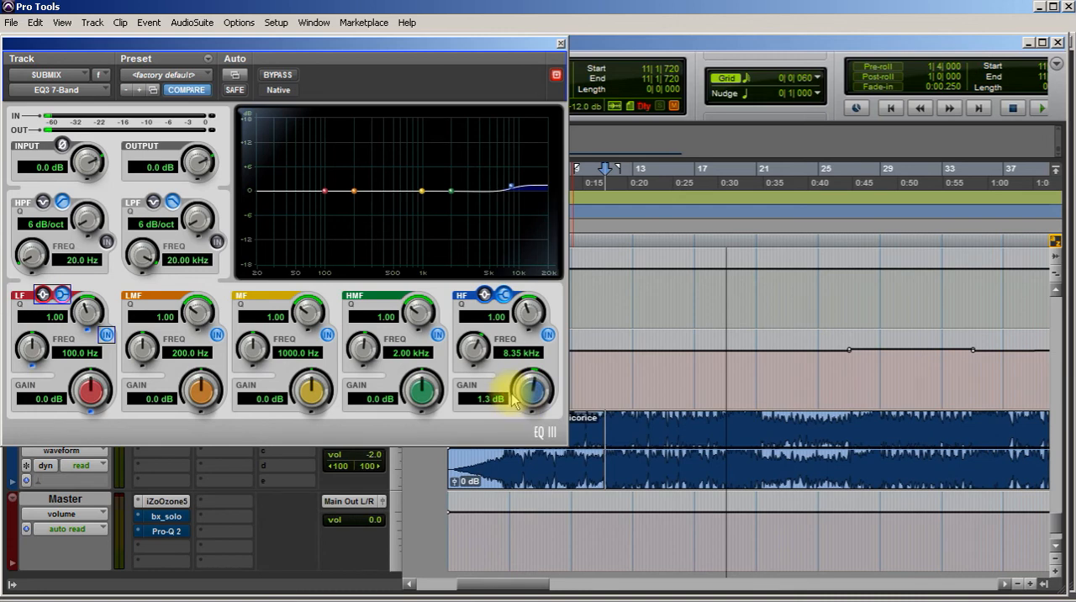
Step: Set the high-shelf boost to a gentle 1.1 dB and close the EQ window
drag(529, 386, 529, 399)
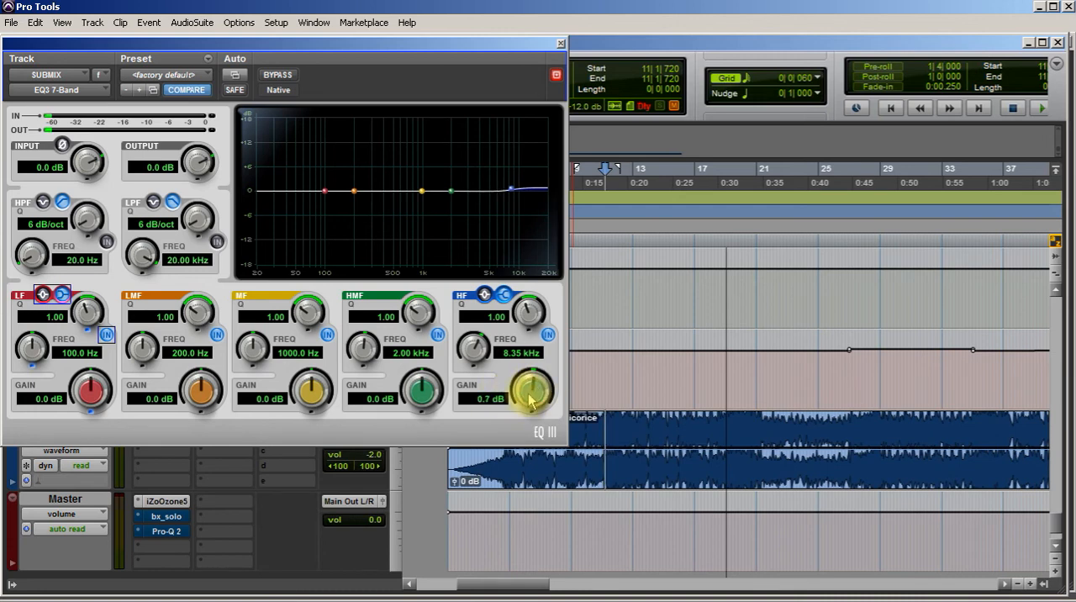
drag(529, 391, 534, 382)
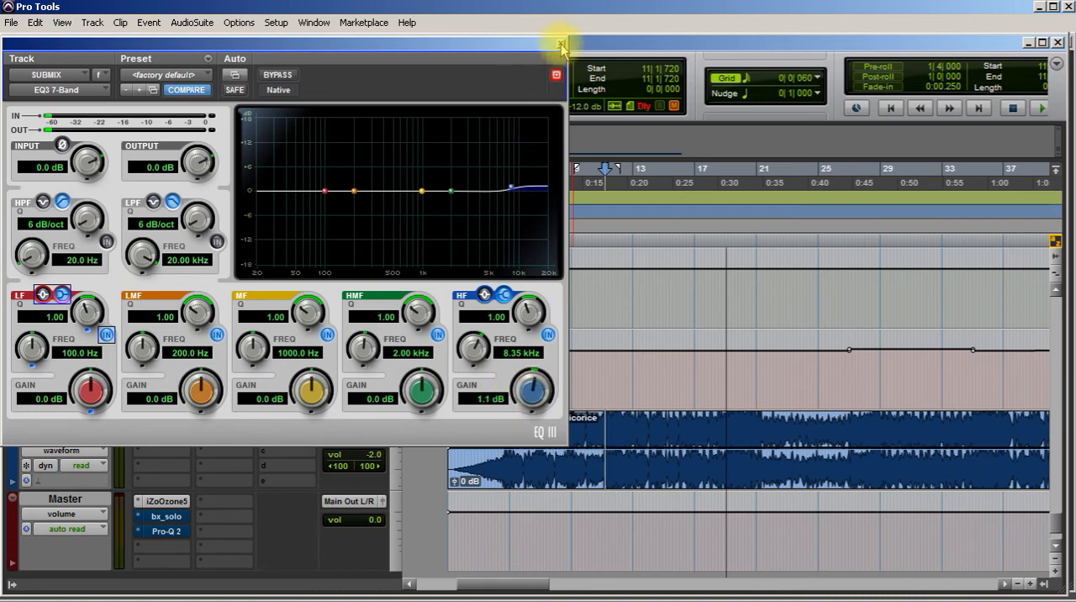
click(559, 44)
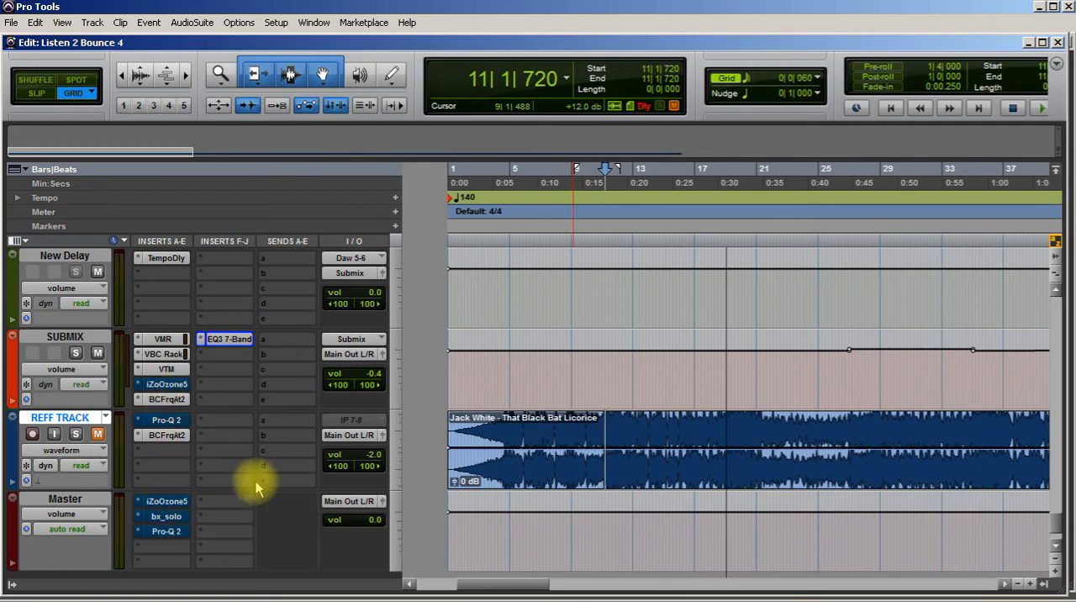
mouse_move(126, 397)
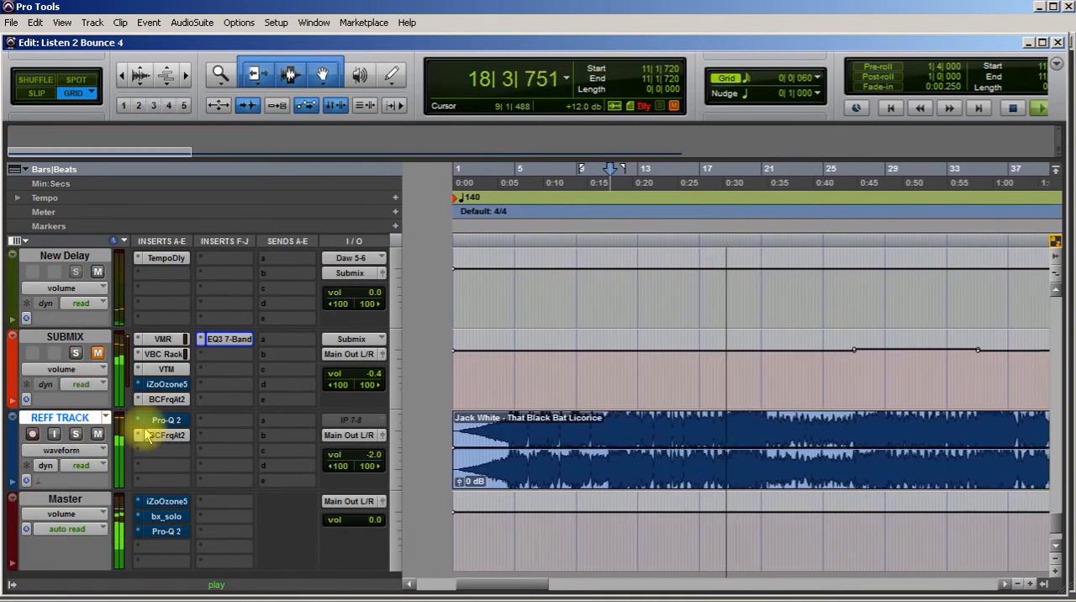
Step: Toggle mute on REFF TRACK to compare the mix against the reference
click(96, 441)
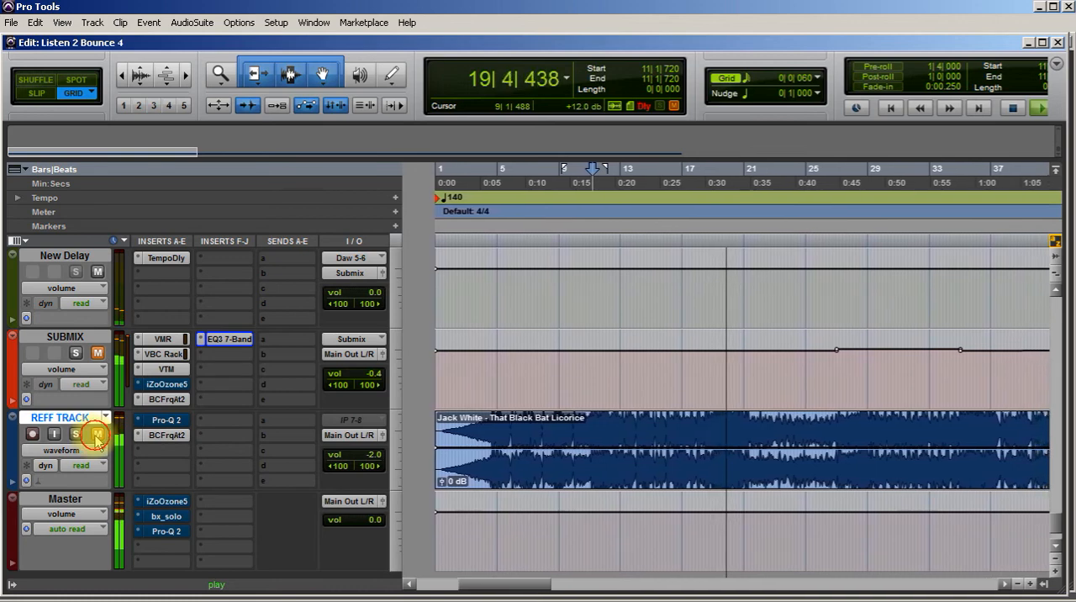